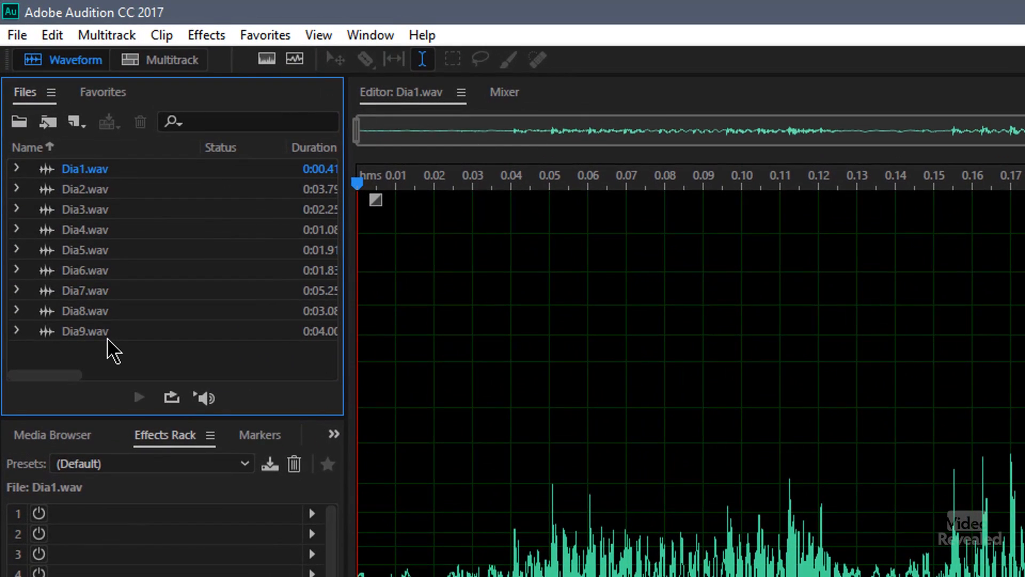
{"action": "mouse_move", "coordinate": [253, 230]}
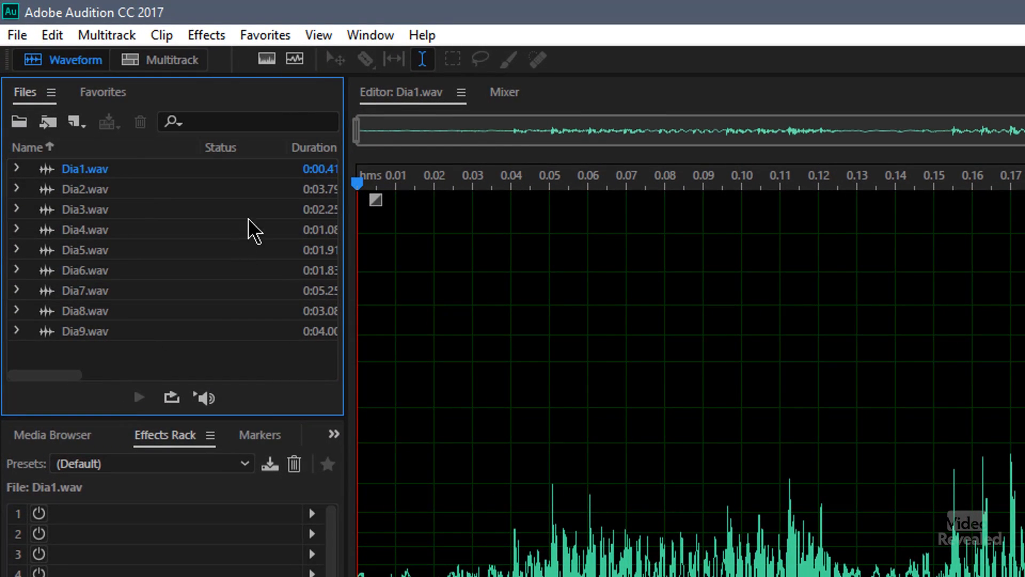
Start recording a new favorite from the Favorites menu and acknowledge the alert.
{"action": "left_click", "coordinate": [265, 34]}
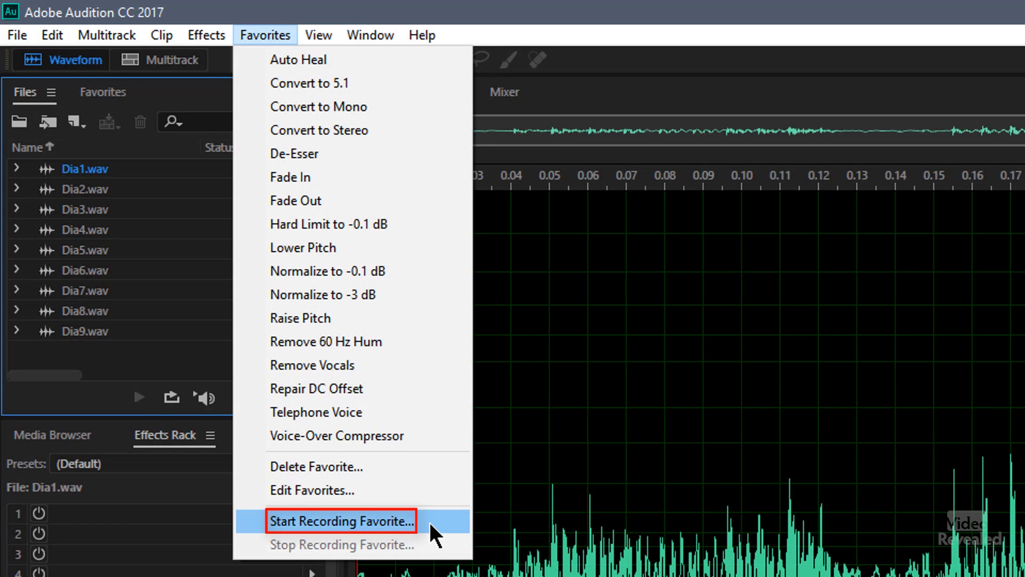
{"action": "left_click", "coordinate": [341, 521]}
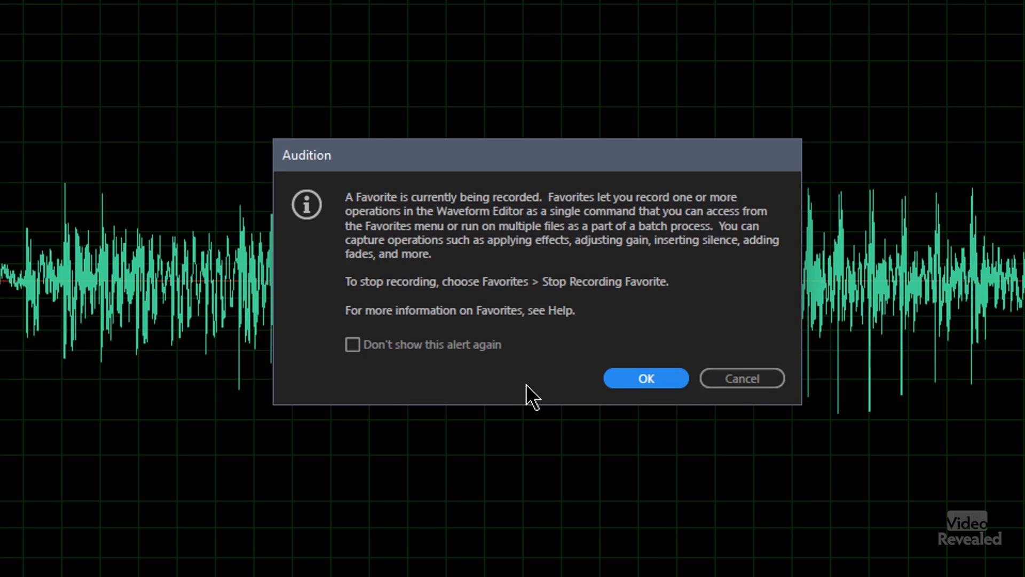
{"action": "mouse_move", "coordinate": [647, 306]}
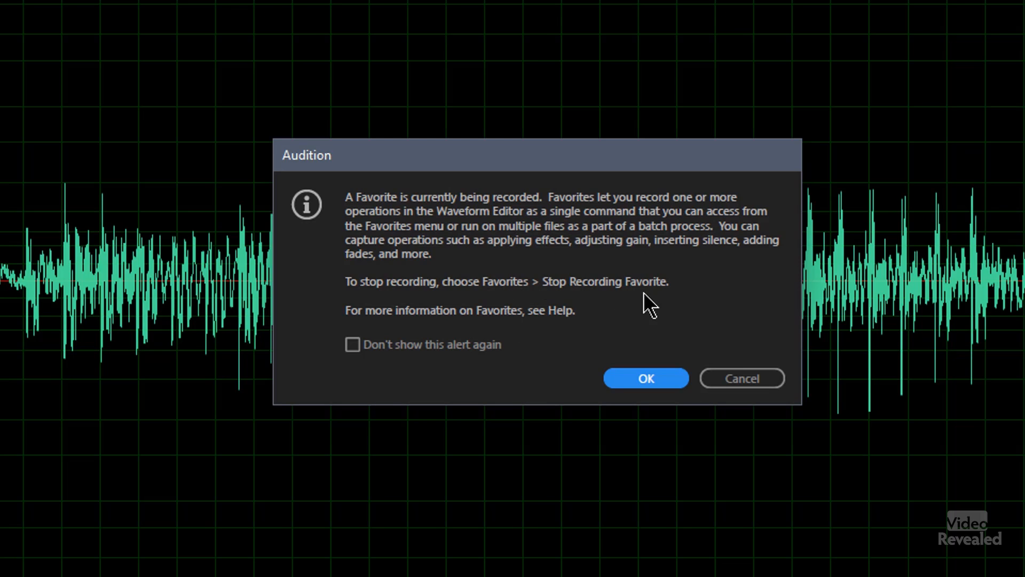
{"action": "mouse_move", "coordinate": [713, 314]}
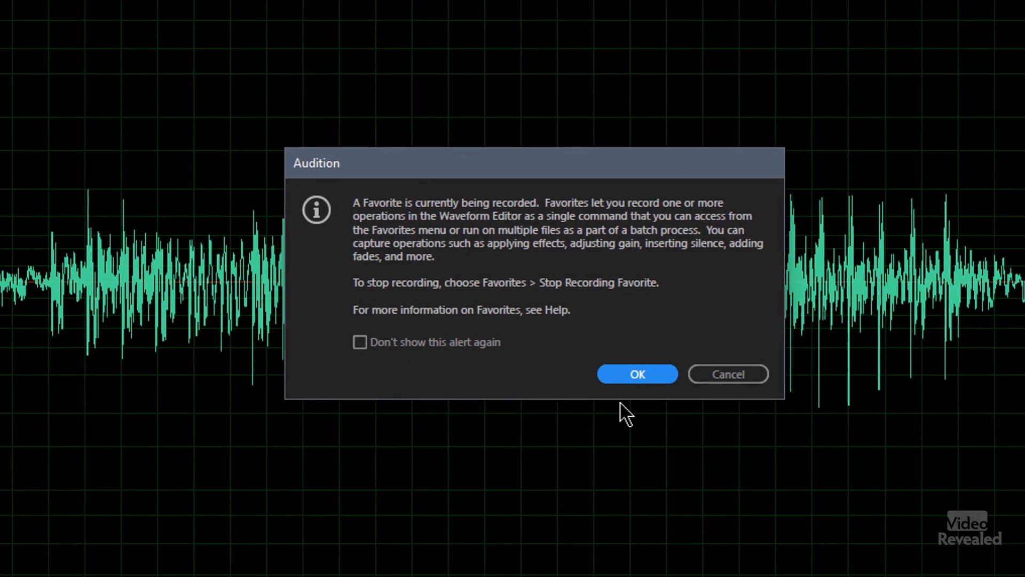
{"action": "left_click", "coordinate": [636, 374]}
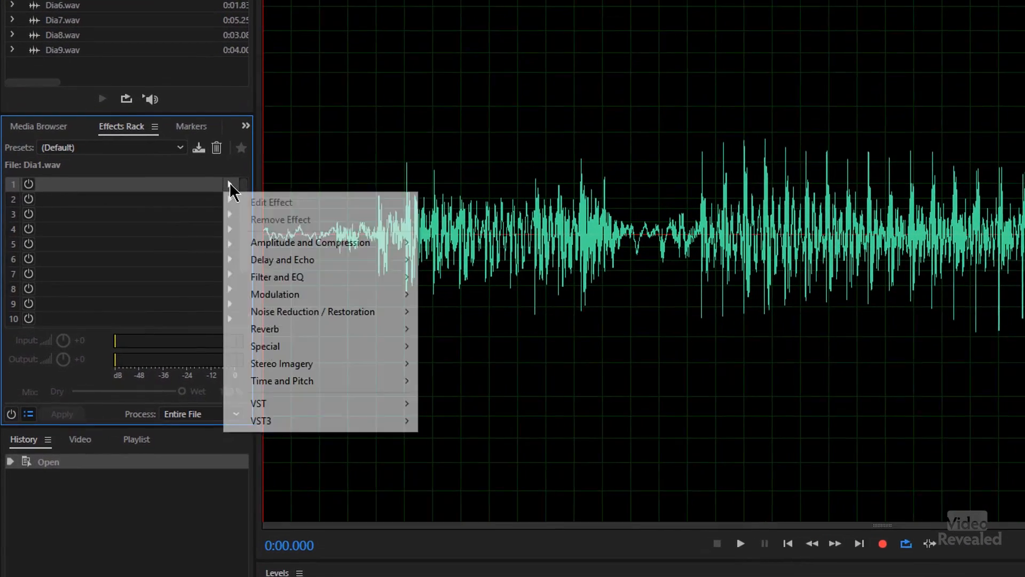
{"action": "mouse_move", "coordinate": [320, 309]}
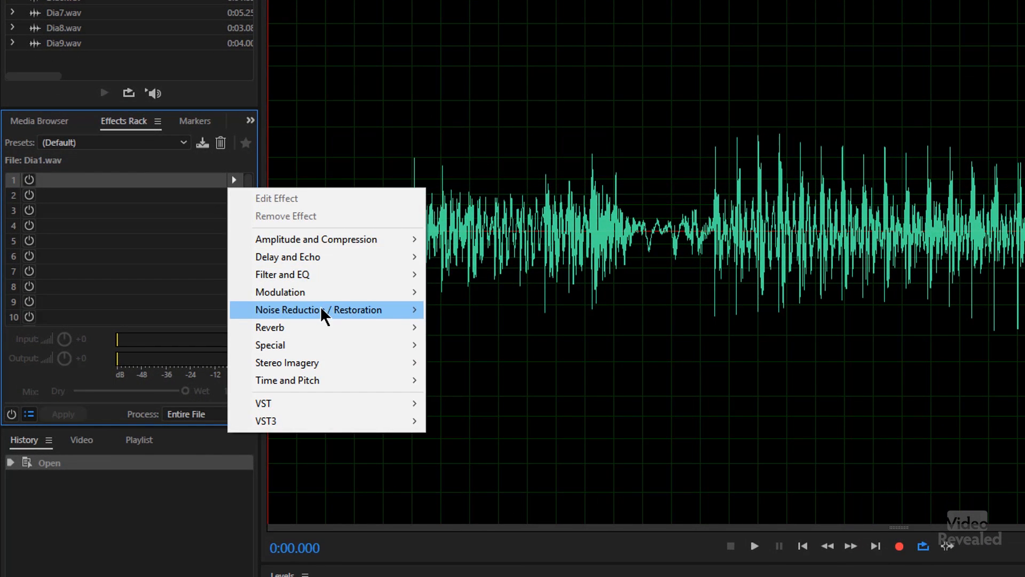
Put Adaptive Noise Reduction in Dia1.wav's rack slot 1 with the Light Noise Reduction preset.
{"action": "left_click", "coordinate": [319, 309]}
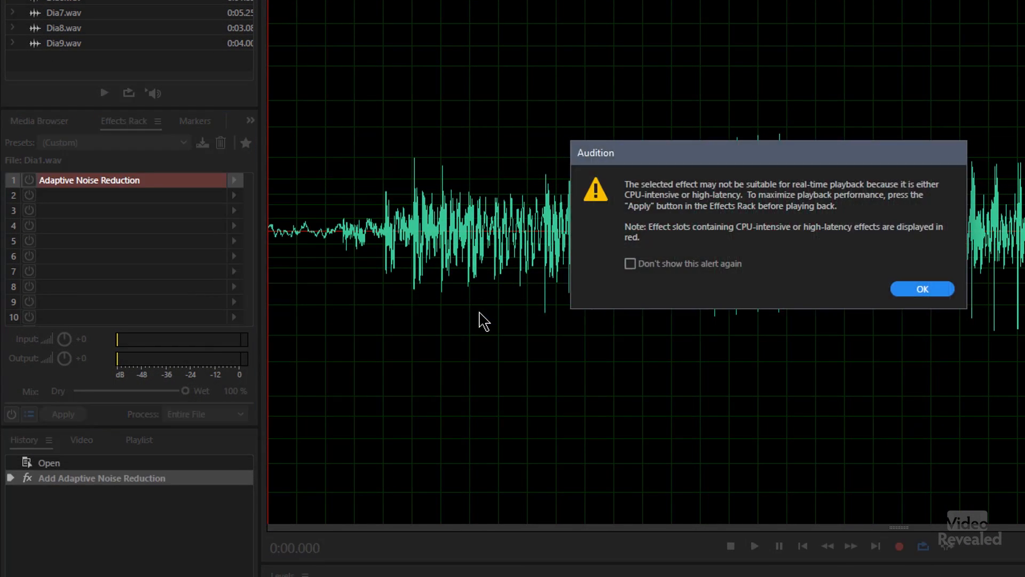
{"action": "left_click", "coordinate": [921, 289]}
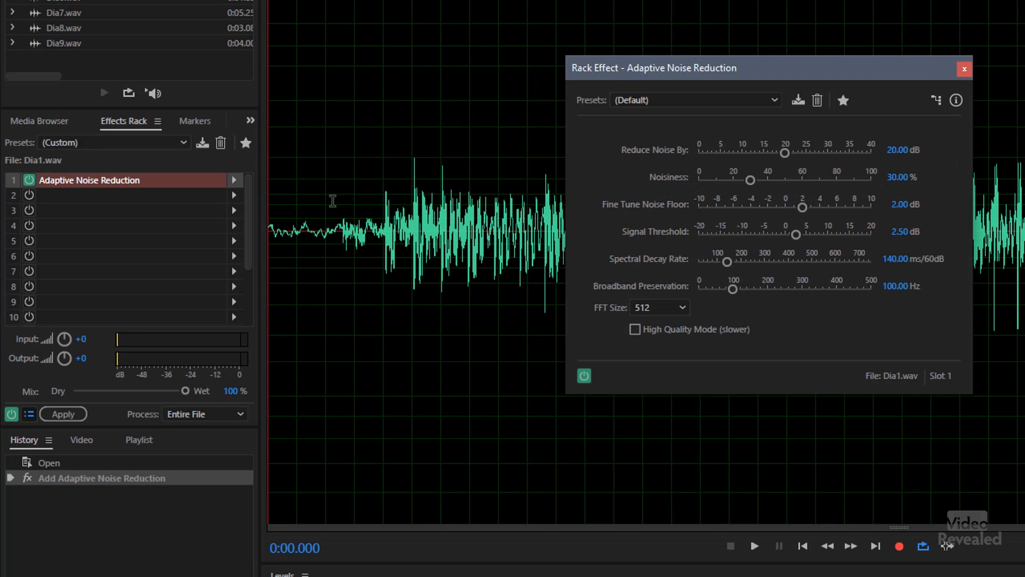
{"action": "mouse_move", "coordinate": [698, 111]}
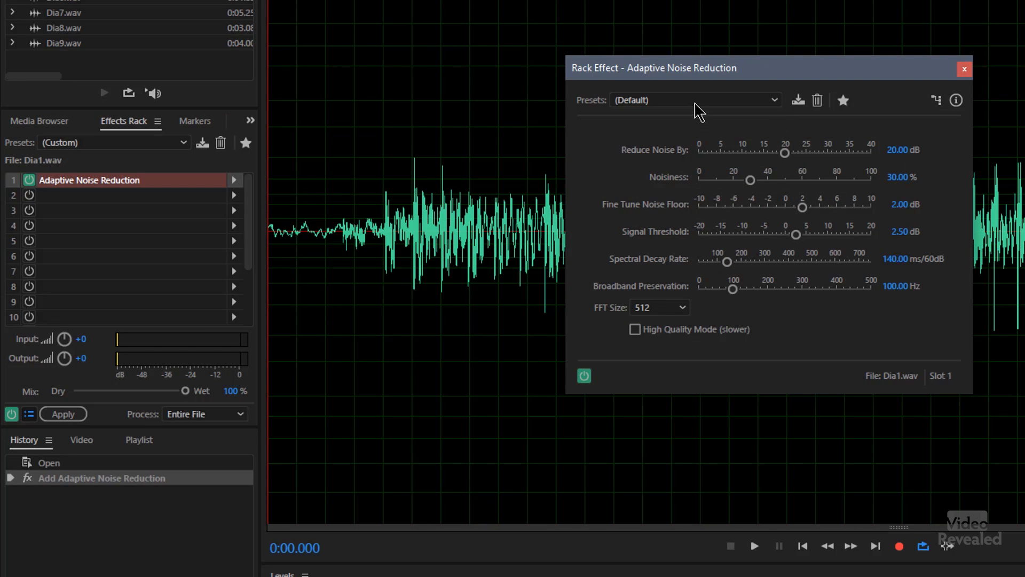
{"action": "left_click", "coordinate": [694, 99]}
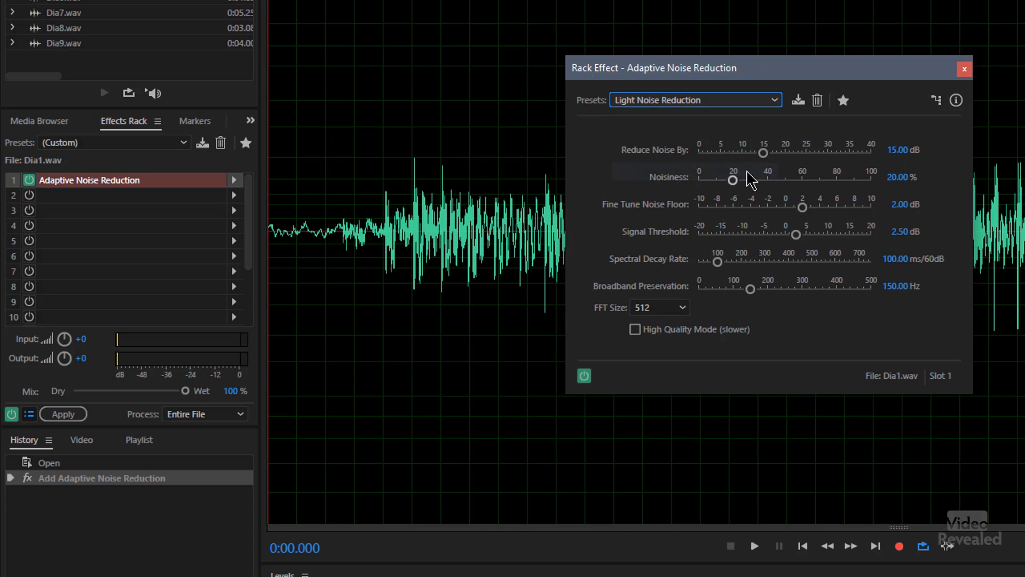
{"action": "left_click", "coordinate": [964, 69]}
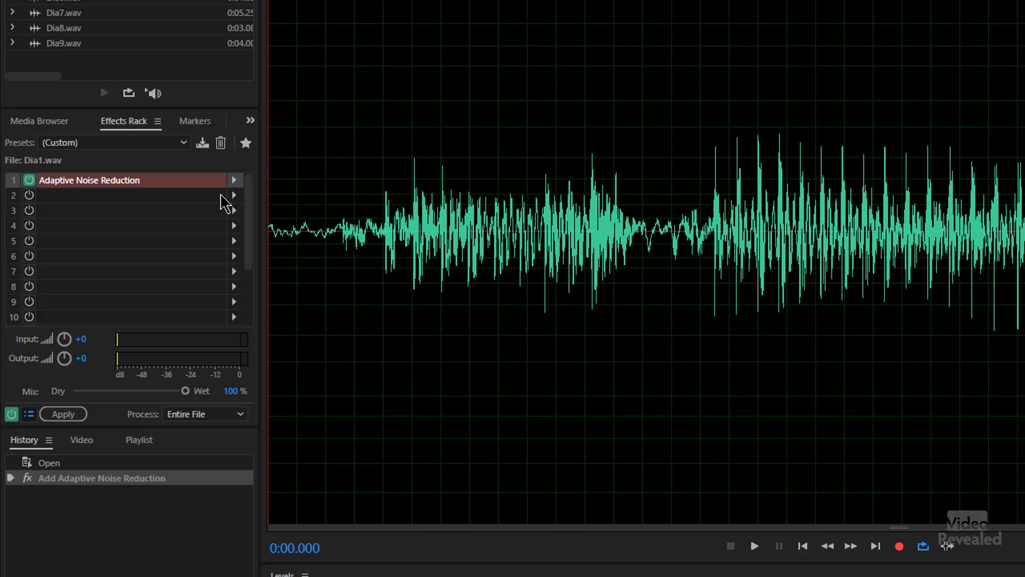
Add Dynamics Processing to slot 2, apply the rack to Dia1.wav, and stop recording.
{"action": "left_click", "coordinate": [233, 195]}
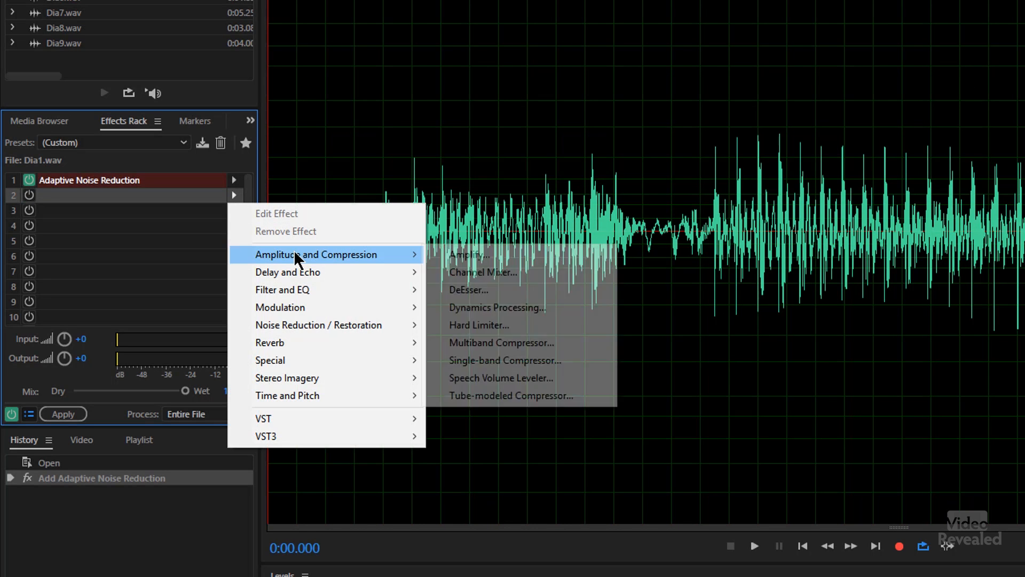
{"action": "mouse_move", "coordinate": [566, 308]}
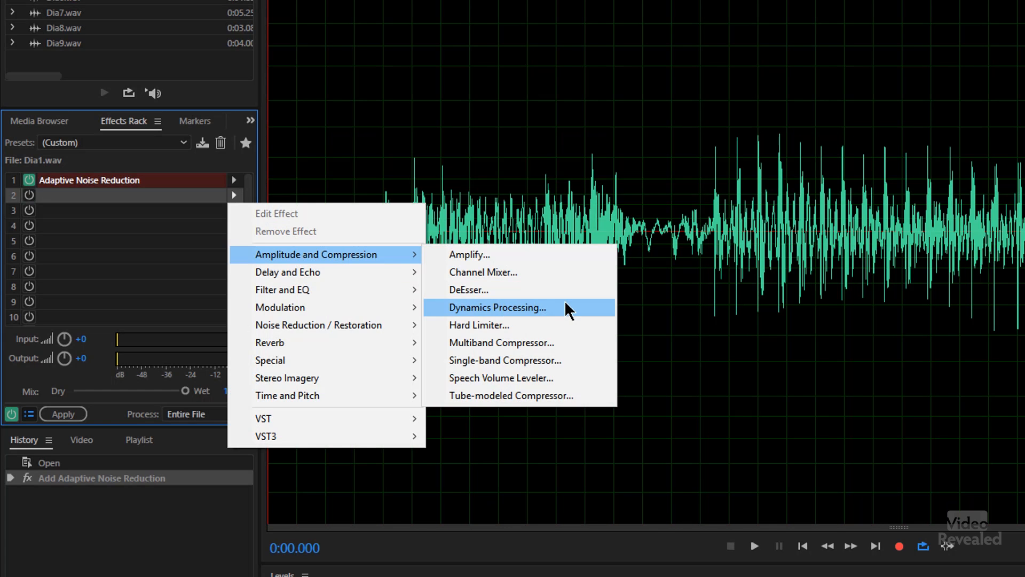
{"action": "left_click", "coordinate": [497, 308]}
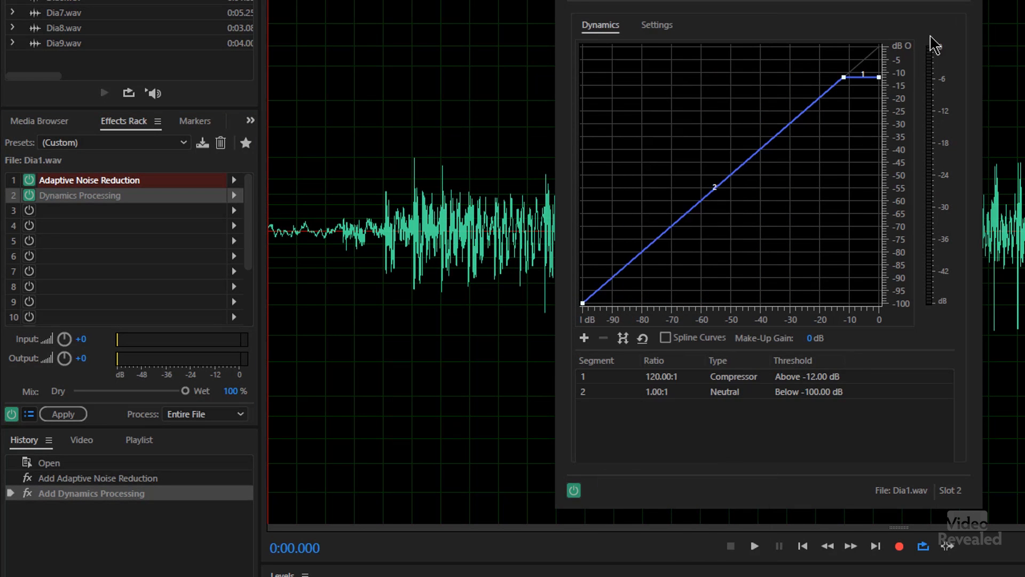
{"action": "left_click", "coordinate": [63, 413]}
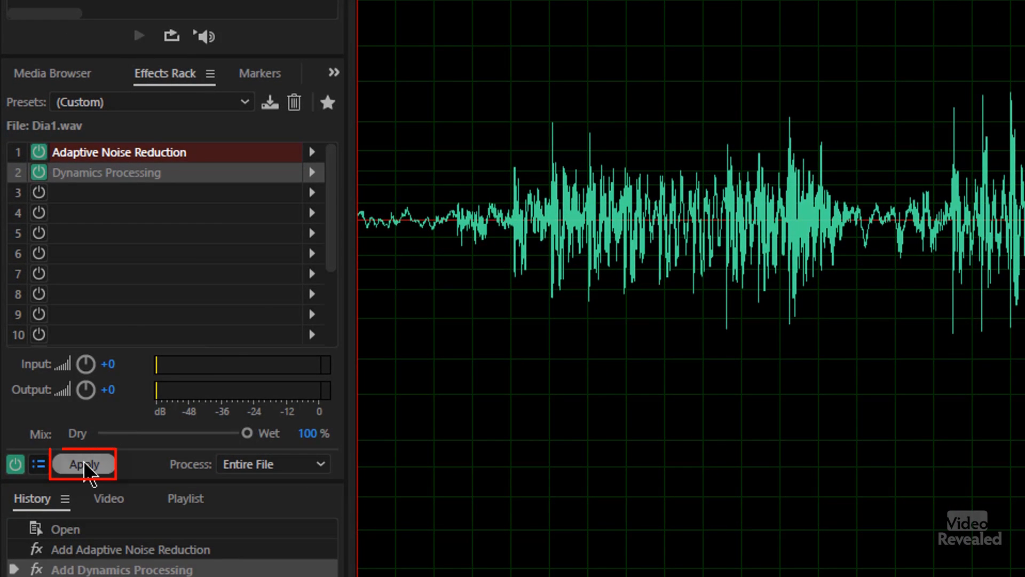
{"action": "left_click", "coordinate": [82, 463]}
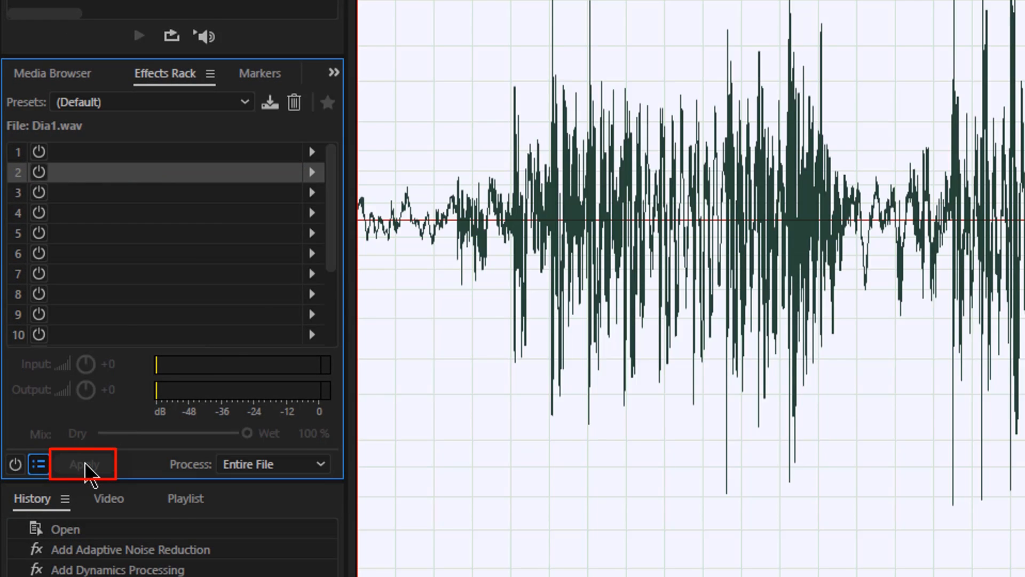
{"action": "left_click", "coordinate": [196, 25]}
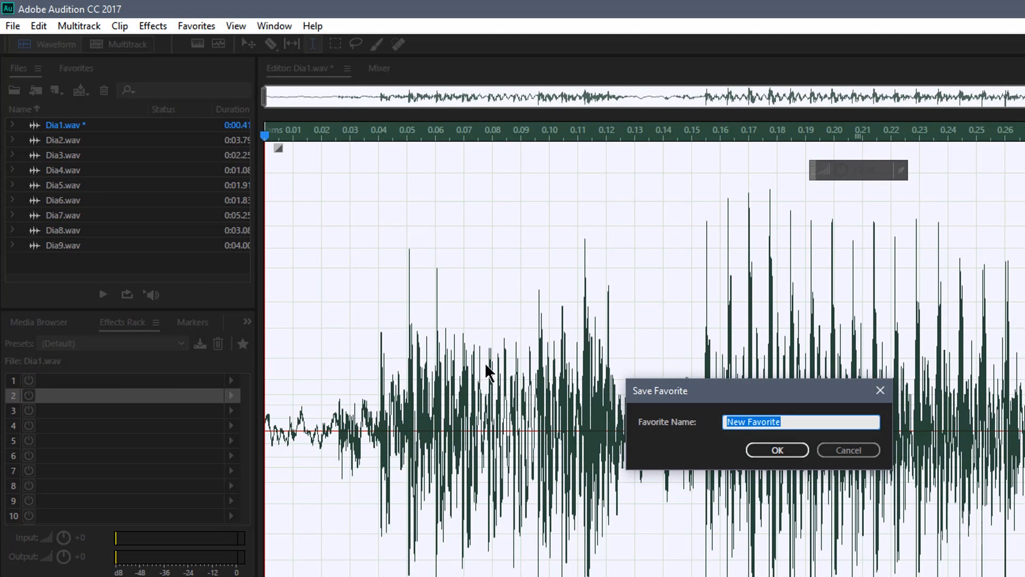
{"action": "mouse_move", "coordinate": [490, 365]}
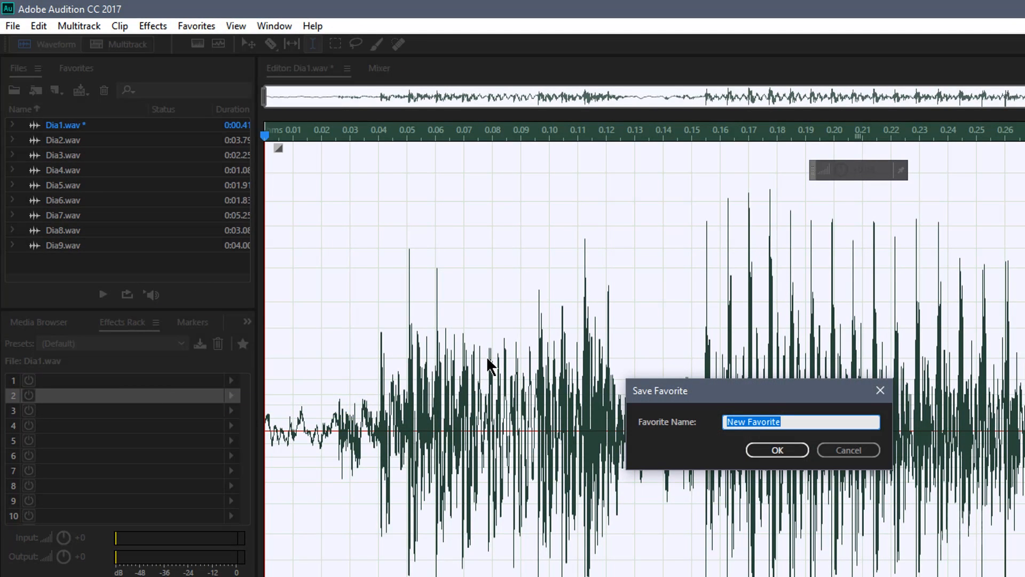
Name the recorded favorite 'No Noise -12dB' and save it.
{"action": "type", "text": "No Noise"}
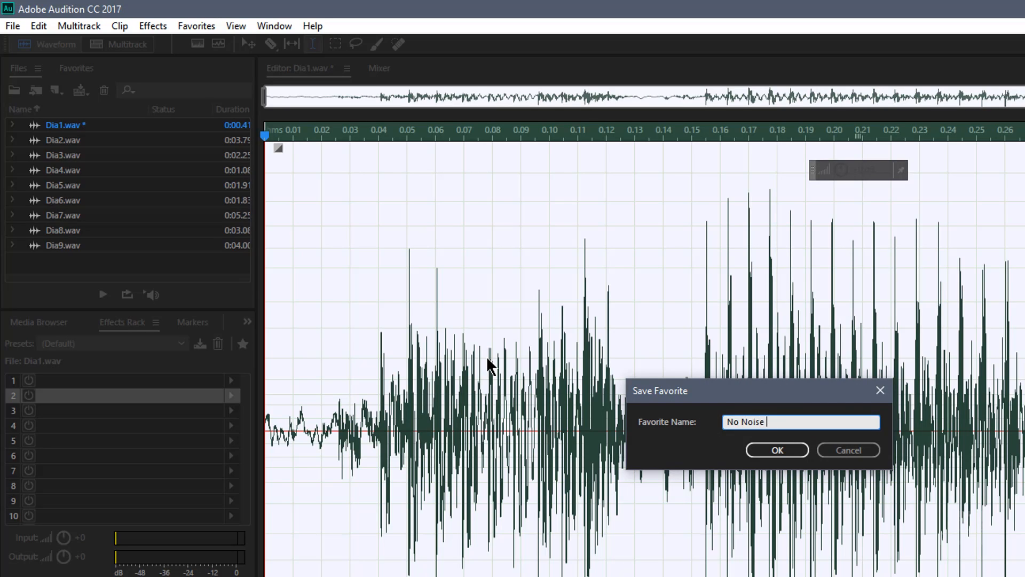
{"action": "type", "text": "-12dB"}
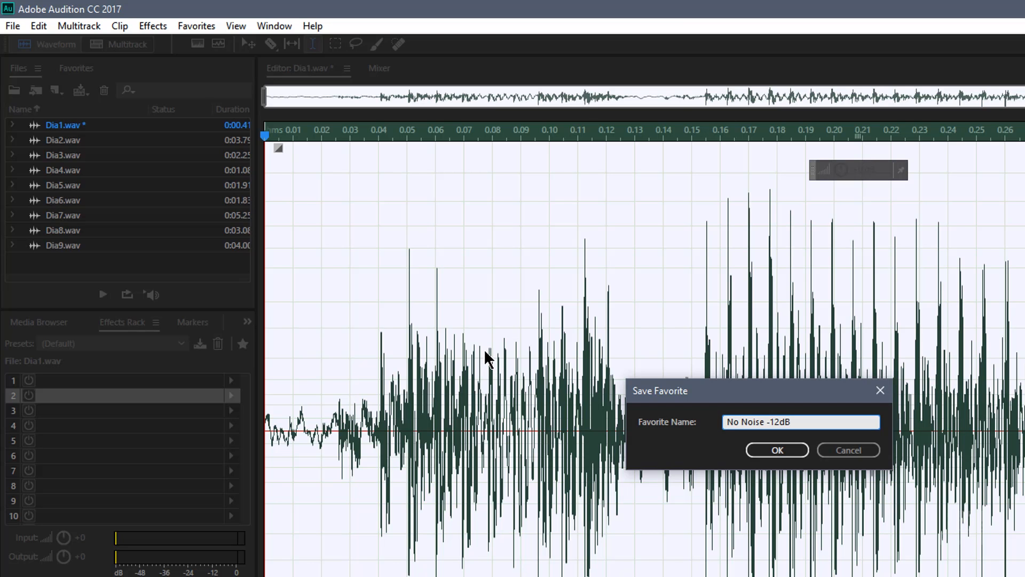
{"action": "left_click", "coordinate": [776, 449]}
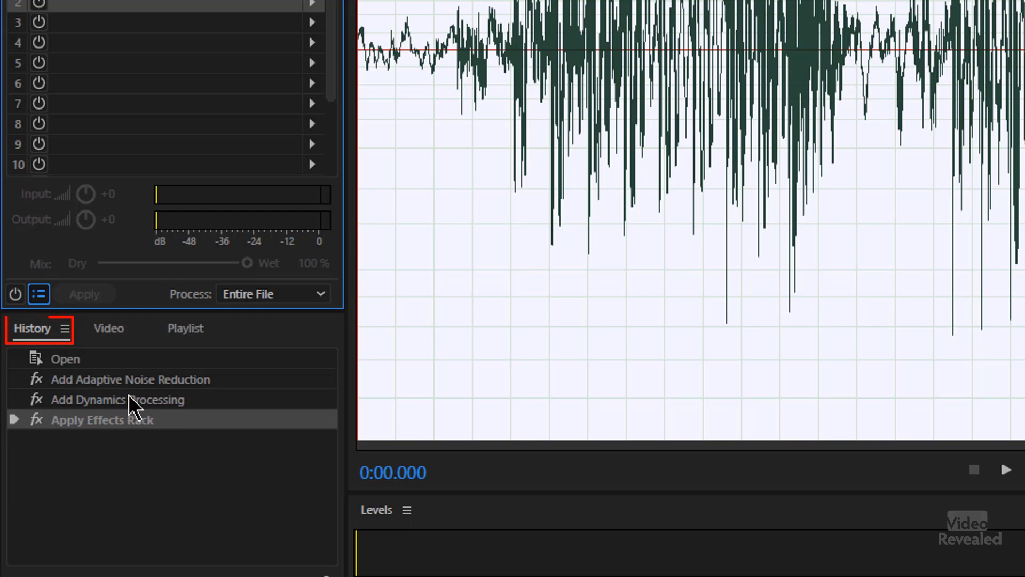
Revert Dia1.wav to its opened state via the History panel's Open entry.
{"action": "left_click", "coordinate": [65, 359]}
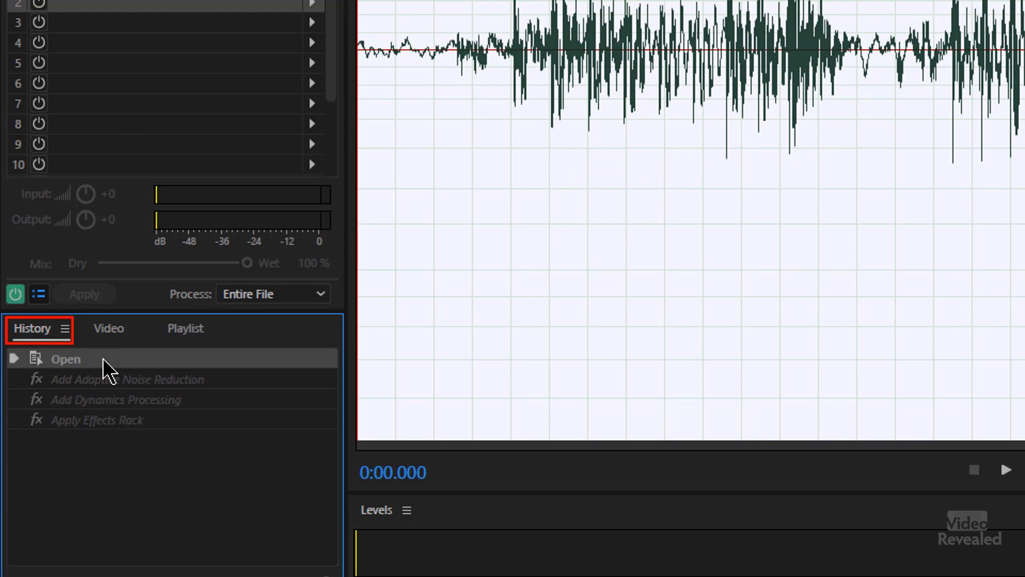
{"action": "left_click", "coordinate": [101, 419]}
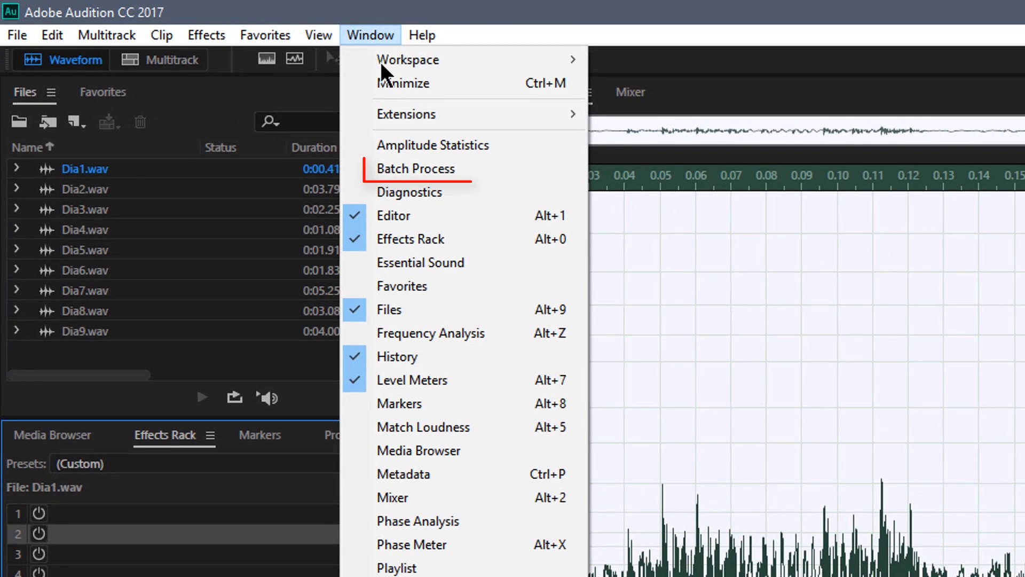
{"action": "mouse_move", "coordinate": [431, 169]}
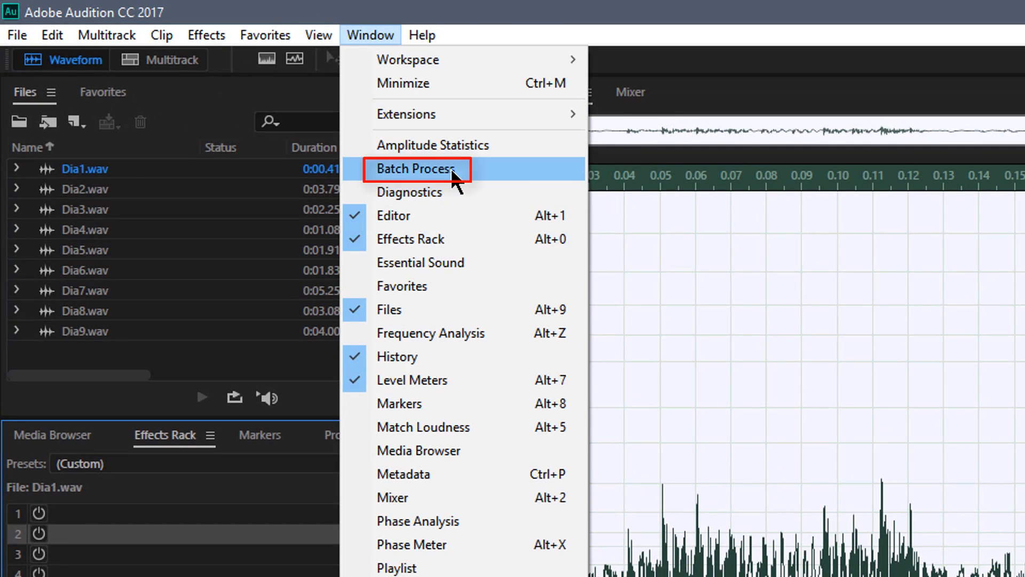
Show the empty Batch Process panel below the Files panel.
{"action": "left_click", "coordinate": [413, 168]}
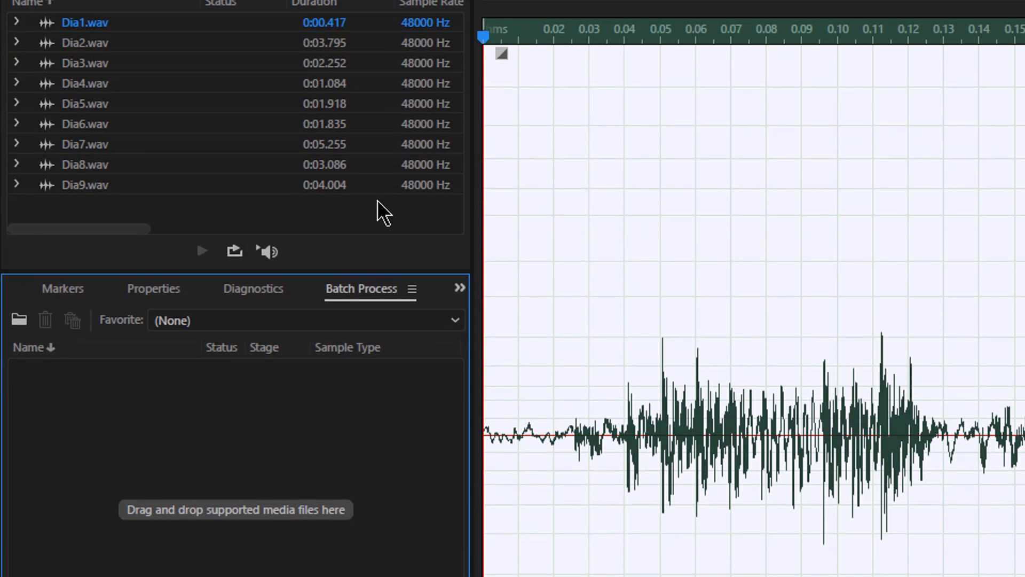
{"action": "mouse_move", "coordinate": [150, 526]}
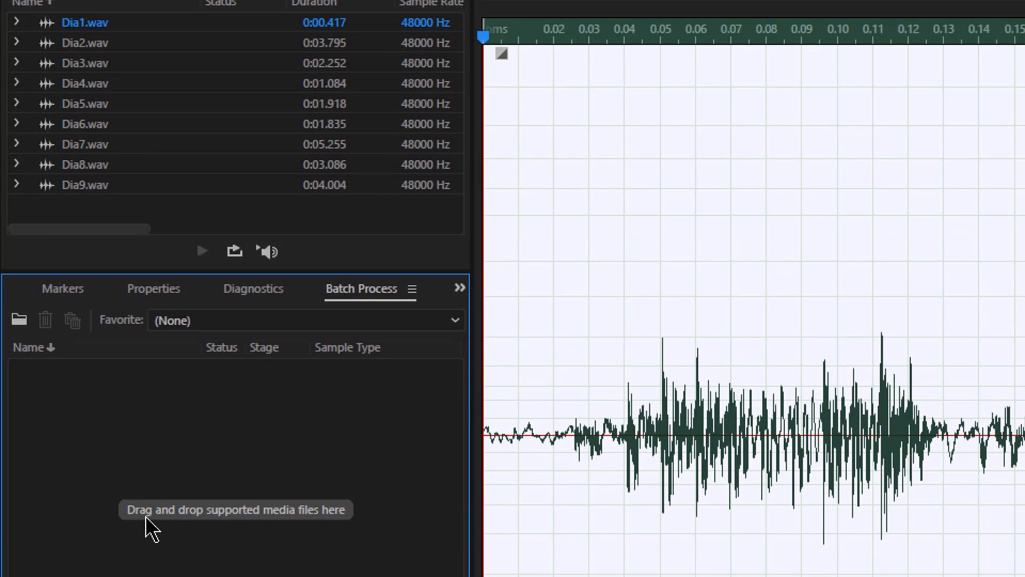
{"action": "mouse_move", "coordinate": [271, 373]}
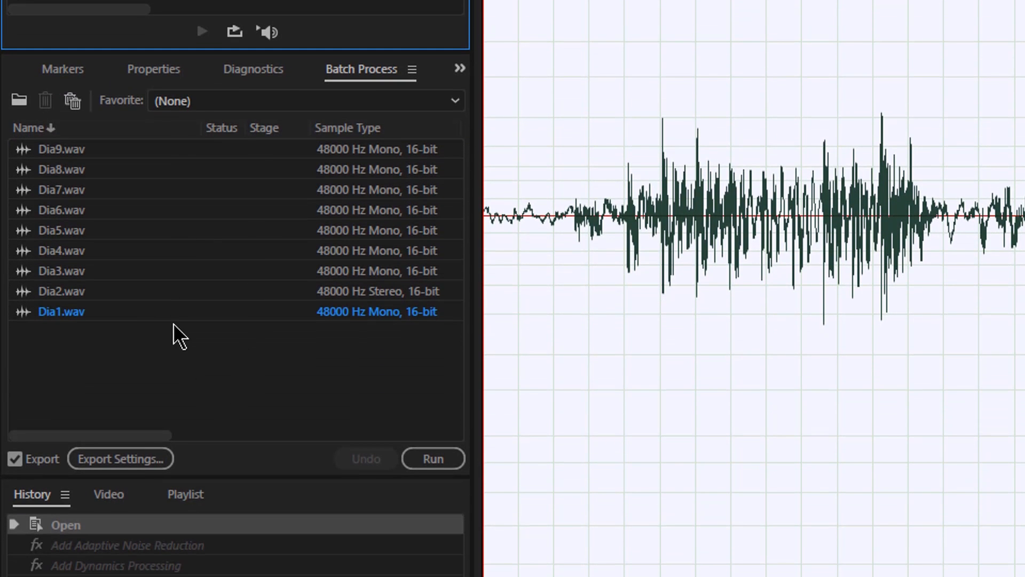
{"action": "mouse_move", "coordinate": [171, 178]}
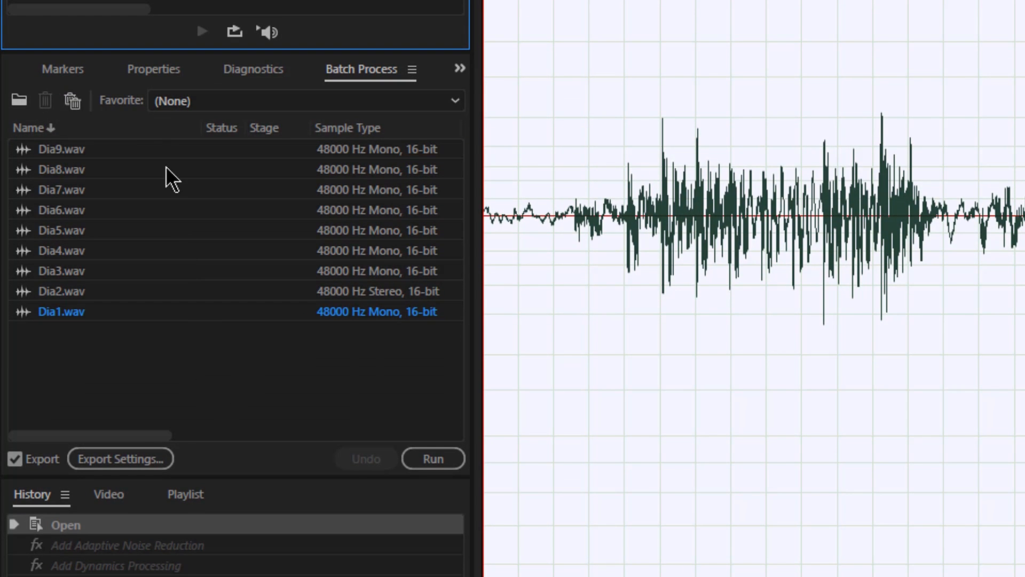
{"action": "mouse_move", "coordinate": [454, 102]}
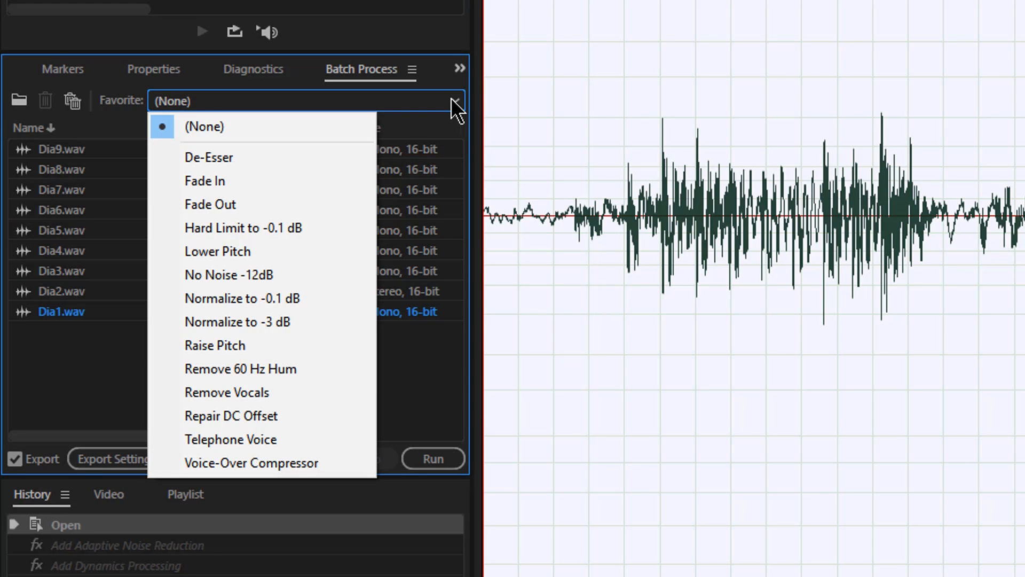
{"action": "mouse_move", "coordinate": [314, 163]}
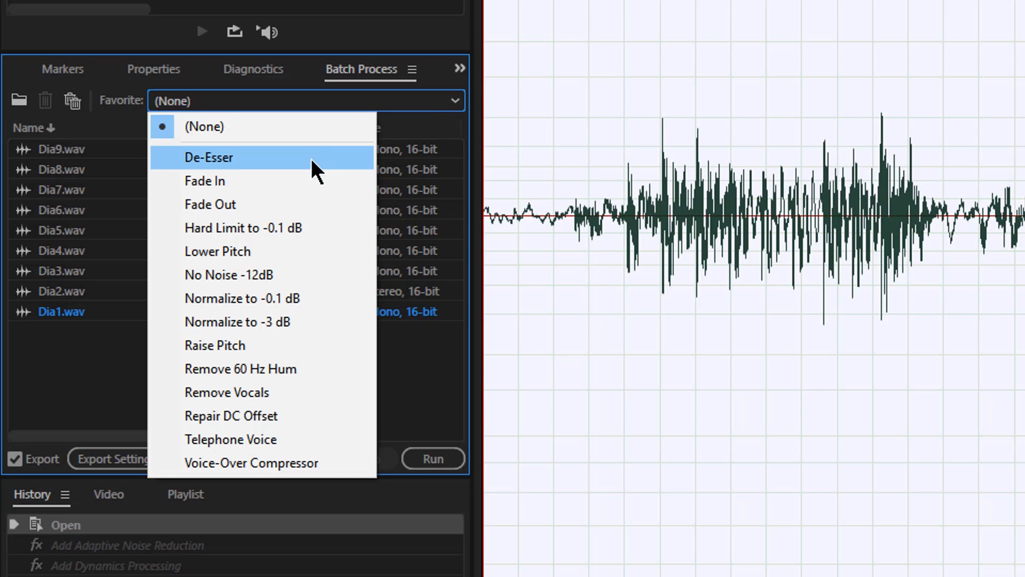
{"action": "mouse_move", "coordinate": [320, 239]}
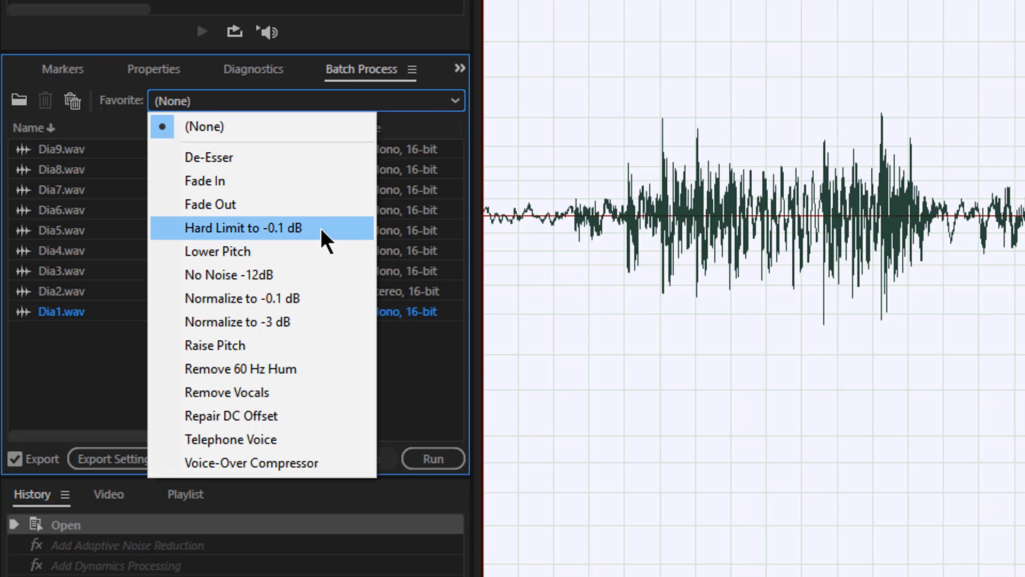
{"action": "mouse_move", "coordinate": [301, 274]}
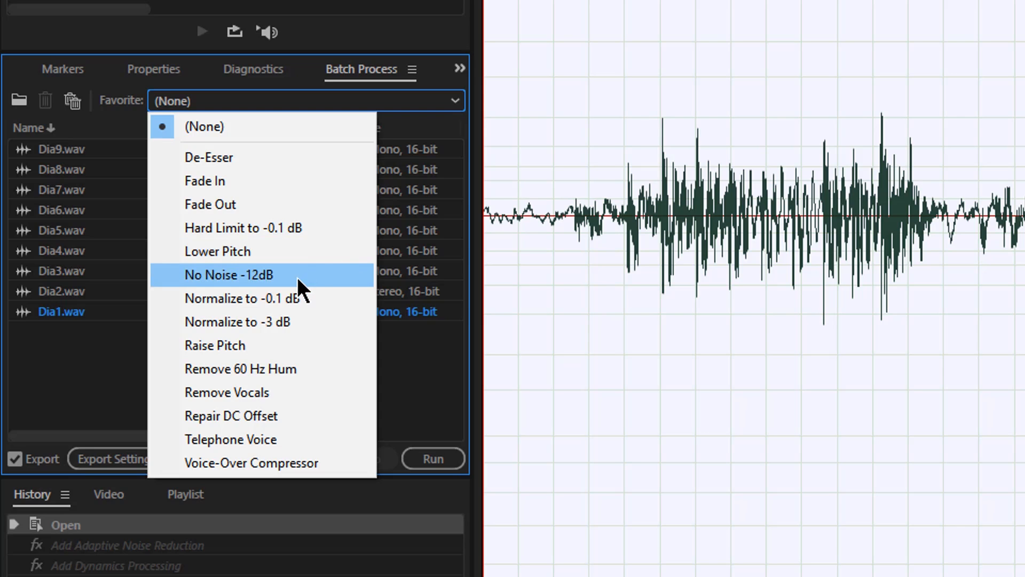
{"action": "mouse_move", "coordinate": [324, 293]}
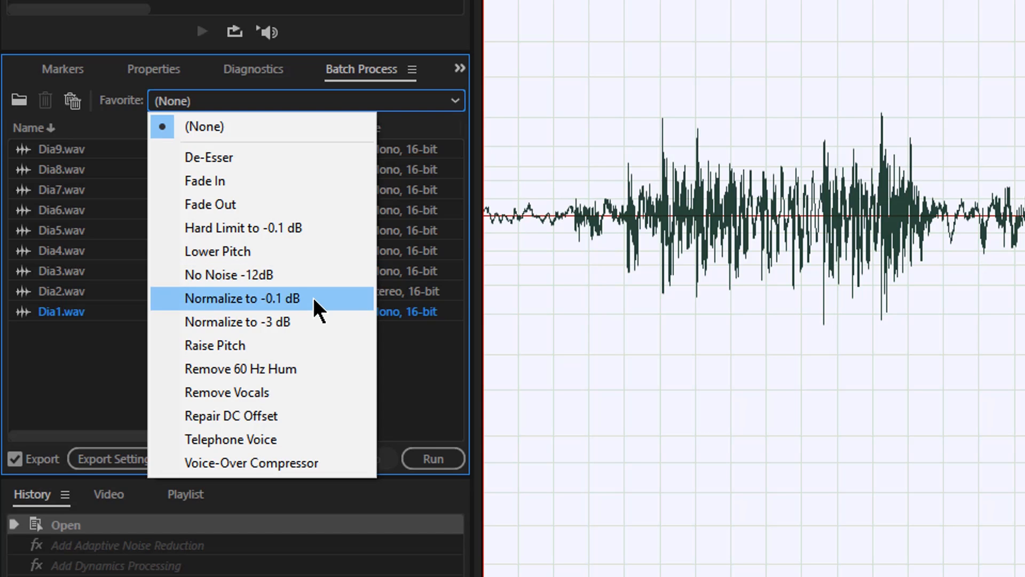
{"action": "mouse_move", "coordinate": [294, 376]}
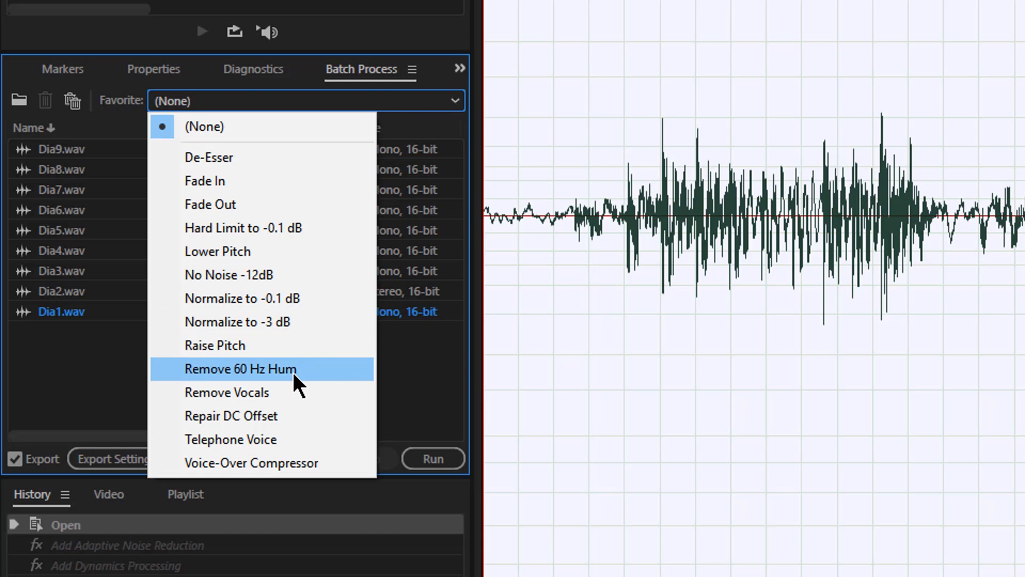
{"action": "mouse_move", "coordinate": [285, 405]}
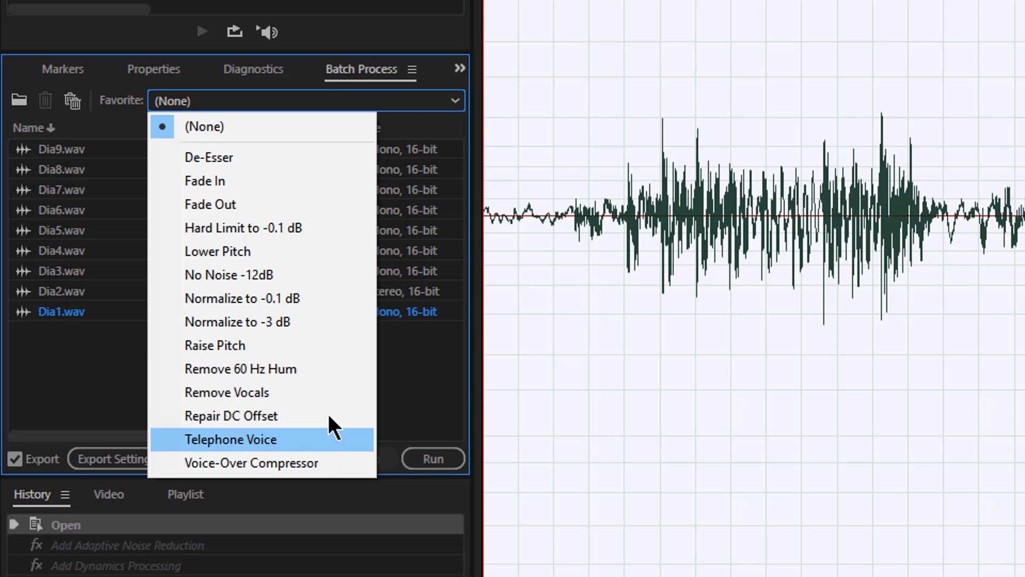
{"action": "mouse_move", "coordinate": [303, 286]}
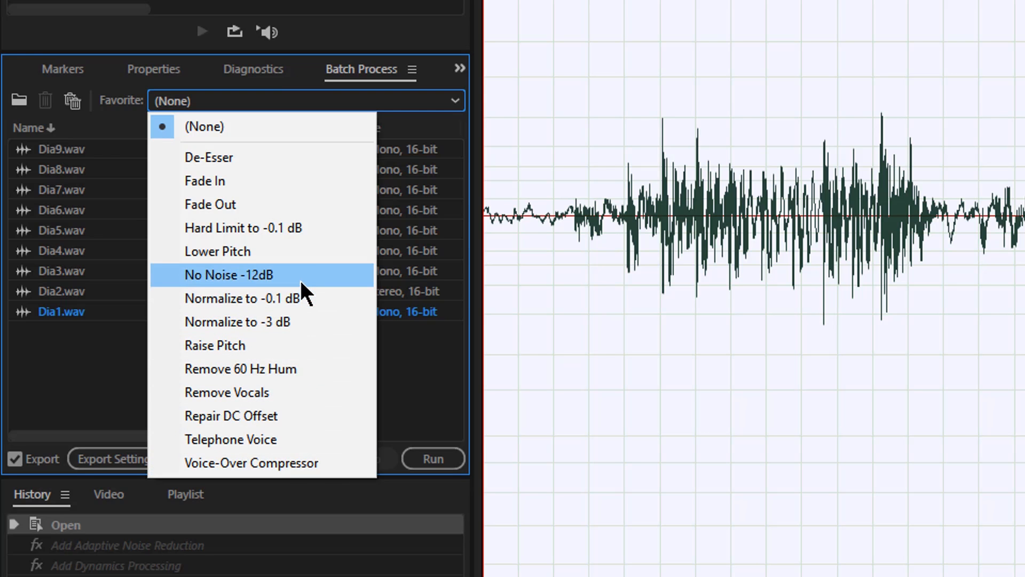
Choose the No Noise -12dB favorite for the nine-file batch, keeping Export checked.
{"action": "left_click", "coordinate": [229, 274]}
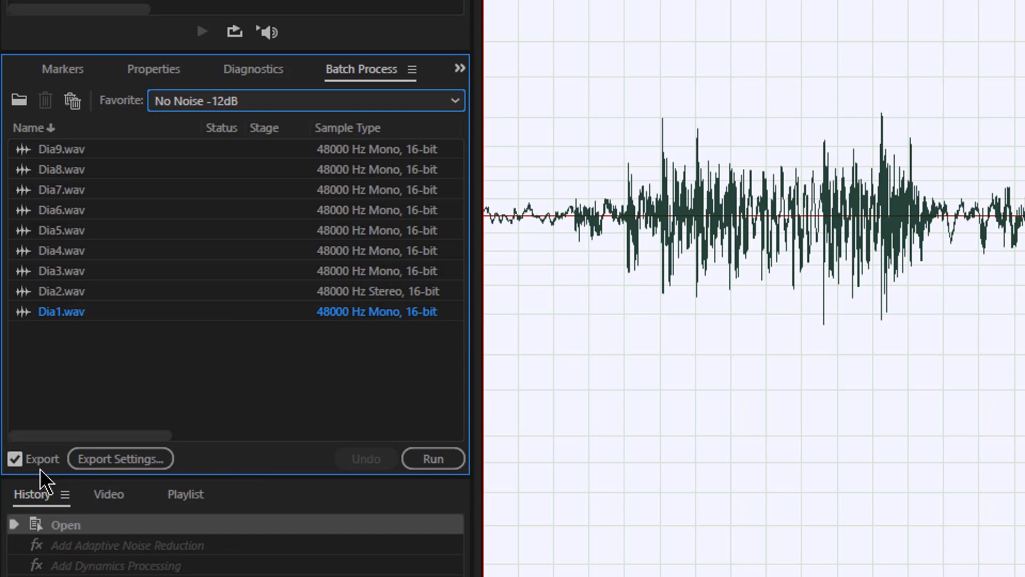
{"action": "mouse_move", "coordinate": [455, 487]}
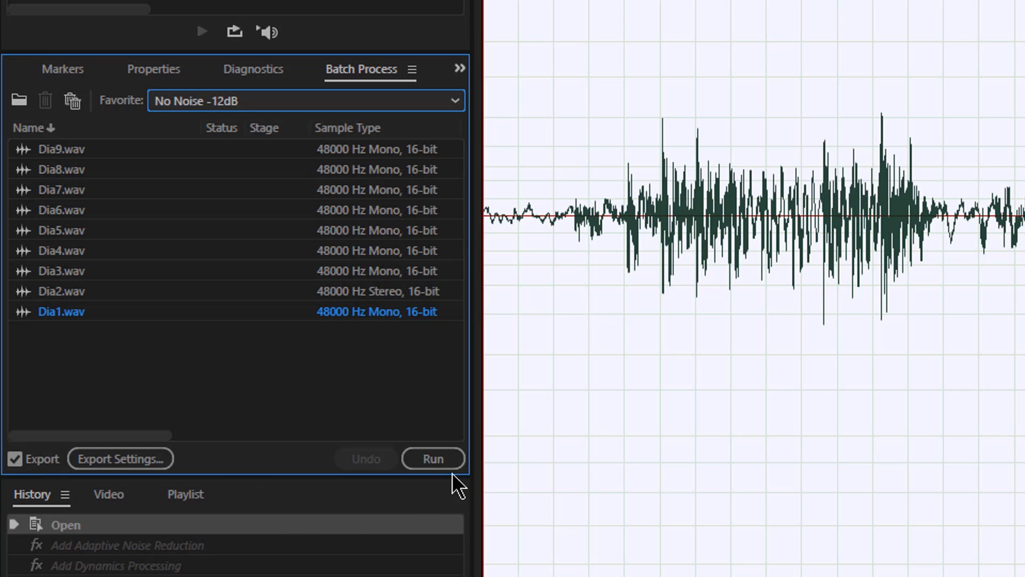
{"action": "mouse_move", "coordinate": [300, 379]}
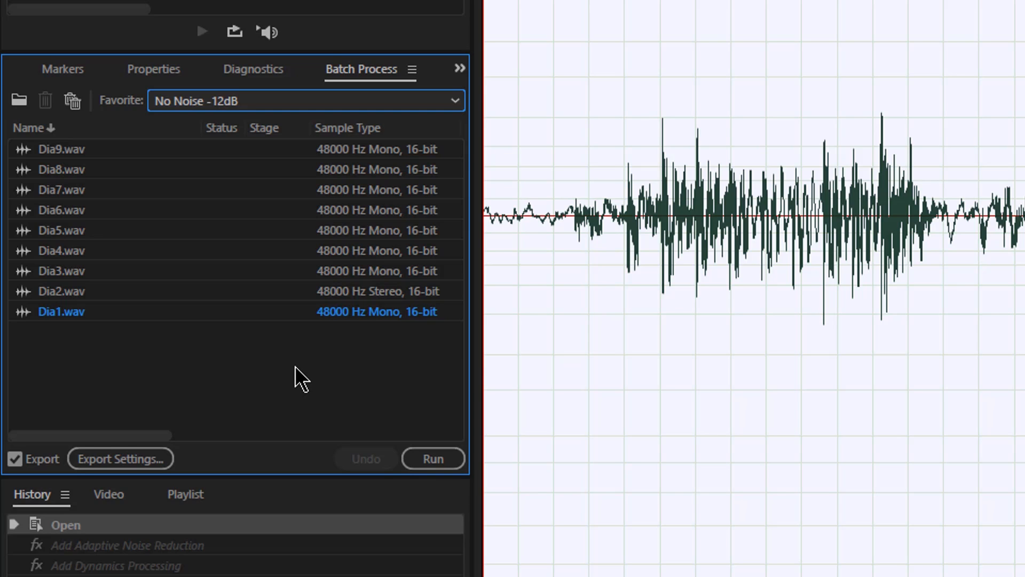
{"action": "mouse_move", "coordinate": [205, 423]}
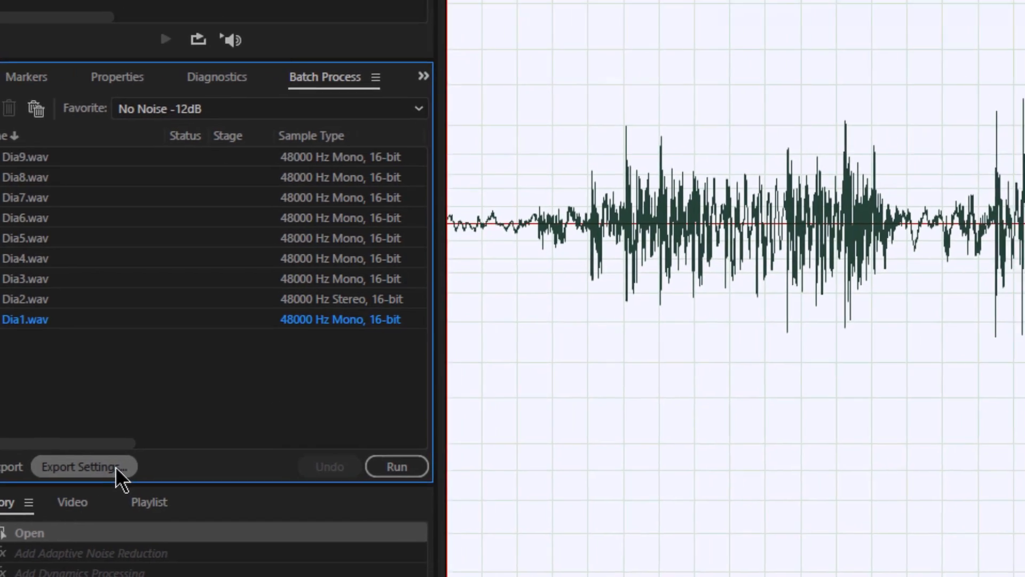
In Export Settings, keep Prefix/Postfix naming and set the prefix to 'myFix'.
{"action": "left_click", "coordinate": [82, 466]}
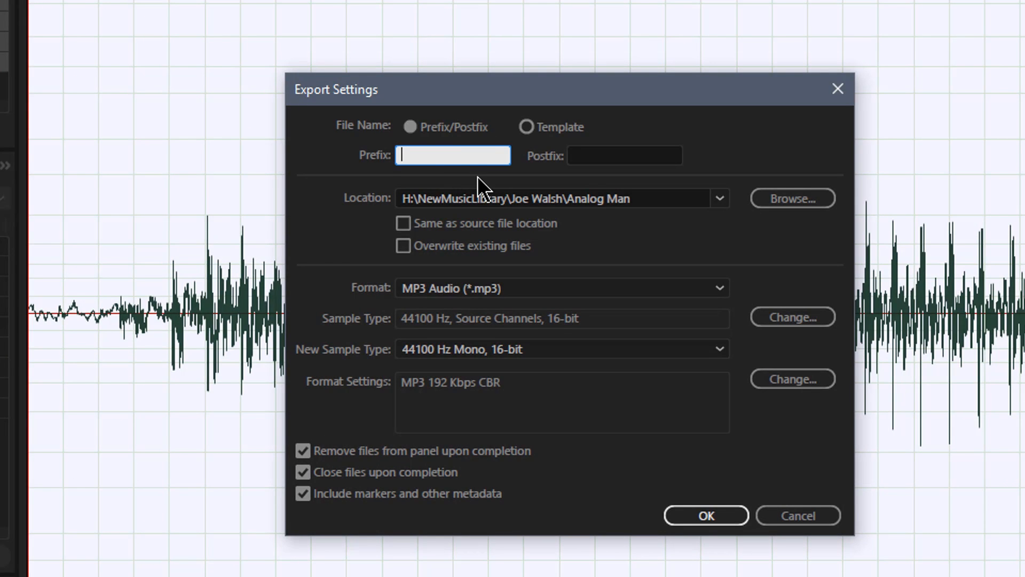
{"action": "mouse_move", "coordinate": [430, 193]}
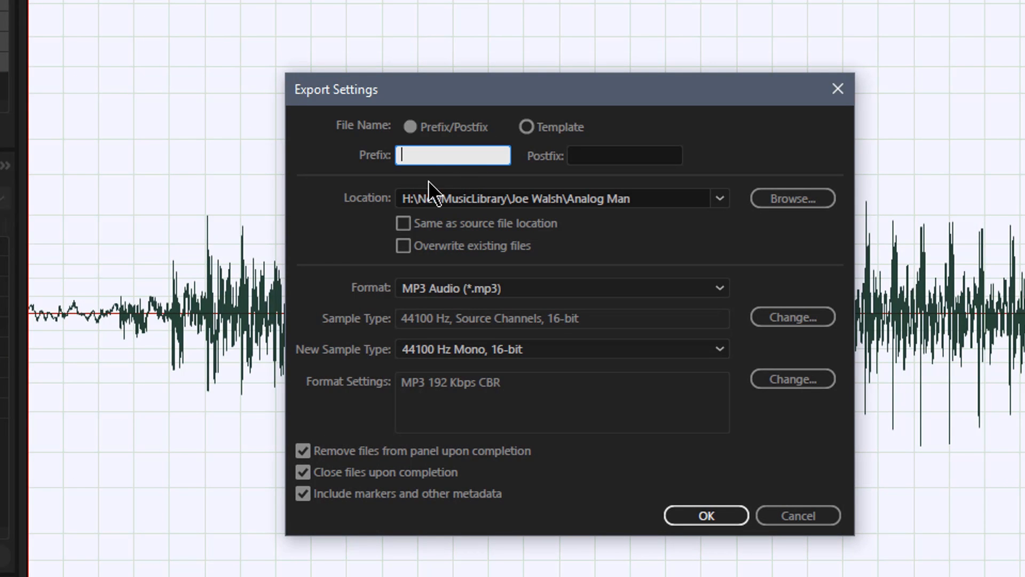
{"action": "mouse_move", "coordinate": [477, 186]}
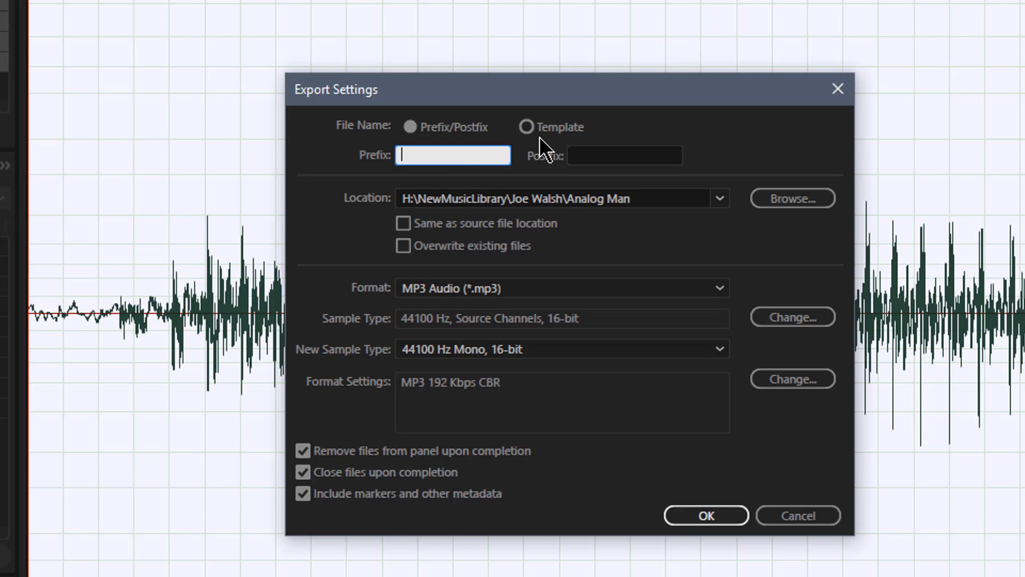
{"action": "left_click", "coordinate": [527, 126]}
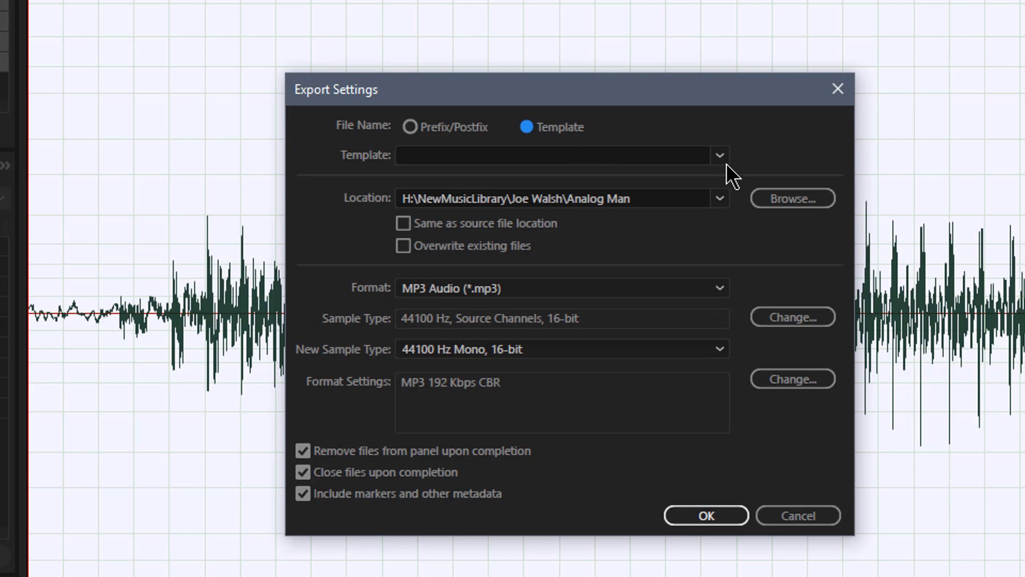
{"action": "left_click", "coordinate": [720, 154]}
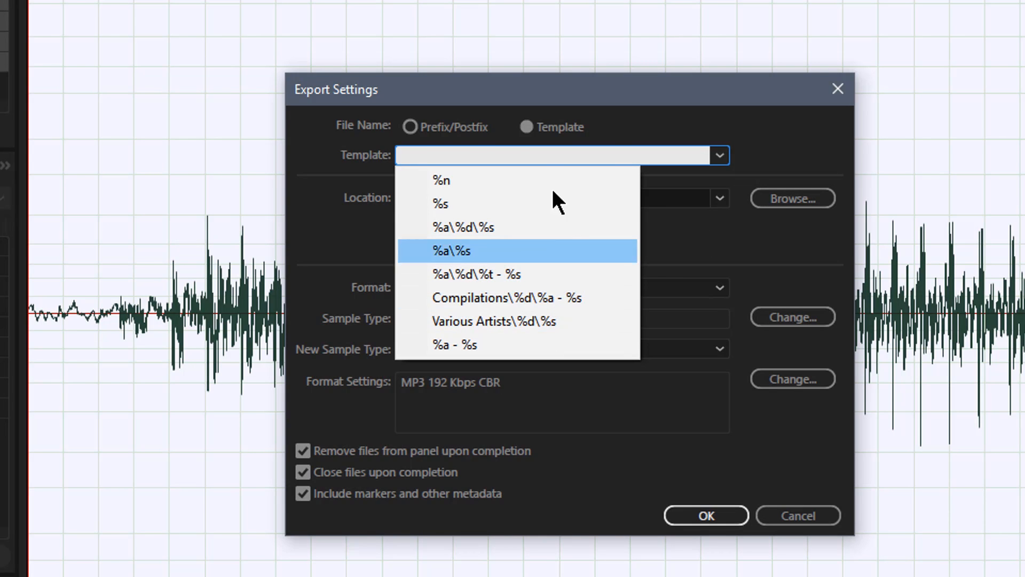
{"action": "left_click", "coordinate": [410, 127]}
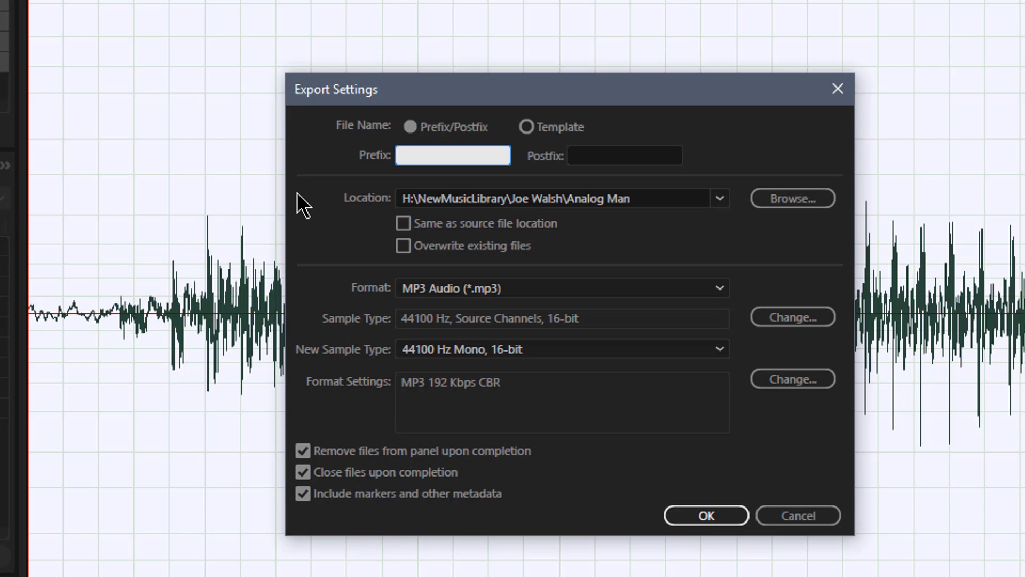
{"action": "type", "text": "my"}
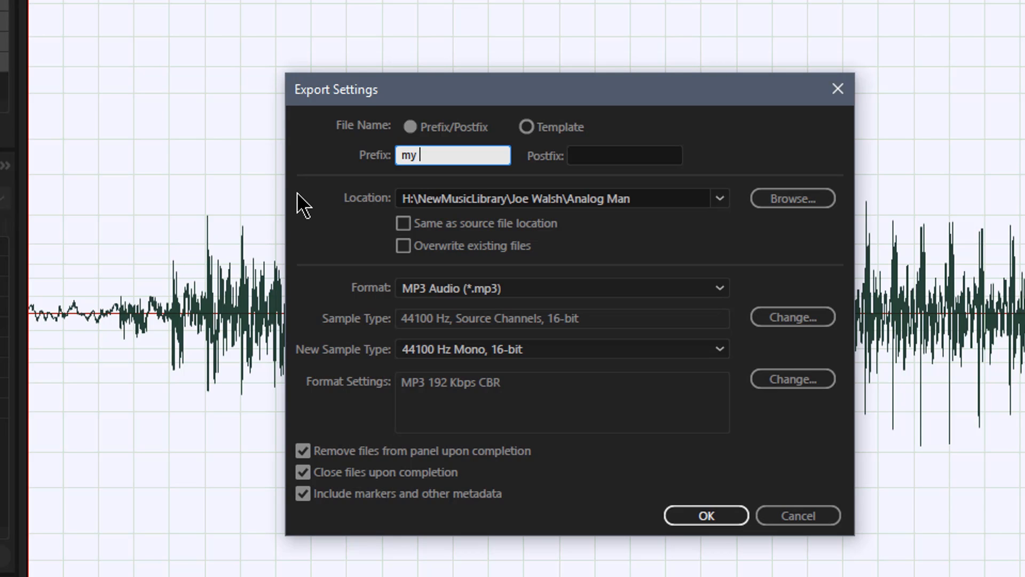
{"action": "type", "text": "Fix"}
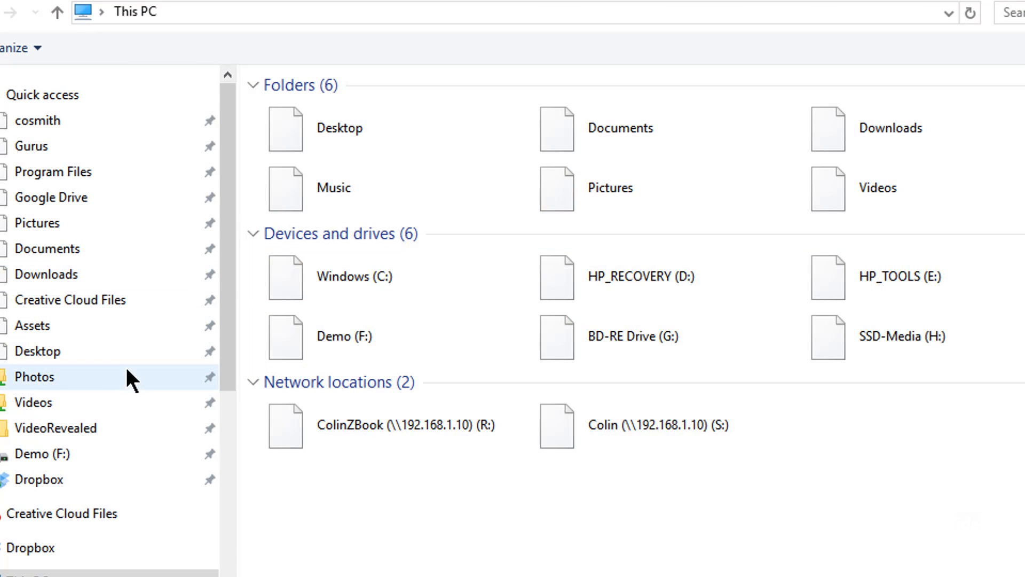
Set the export location to the !- Test folder on the Demo (F:) drive.
{"action": "left_click", "coordinate": [41, 453]}
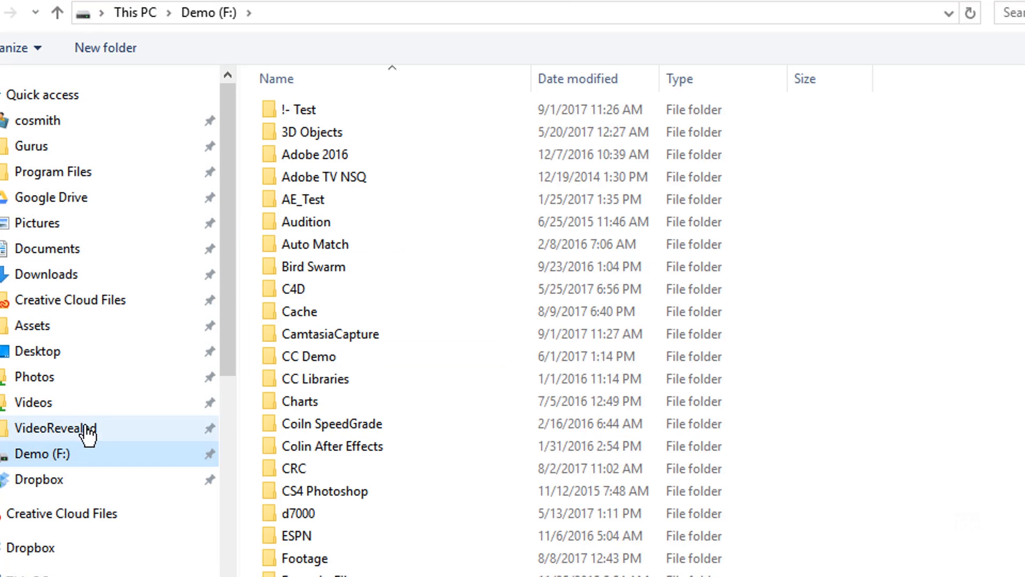
{"action": "double_click", "coordinate": [297, 109]}
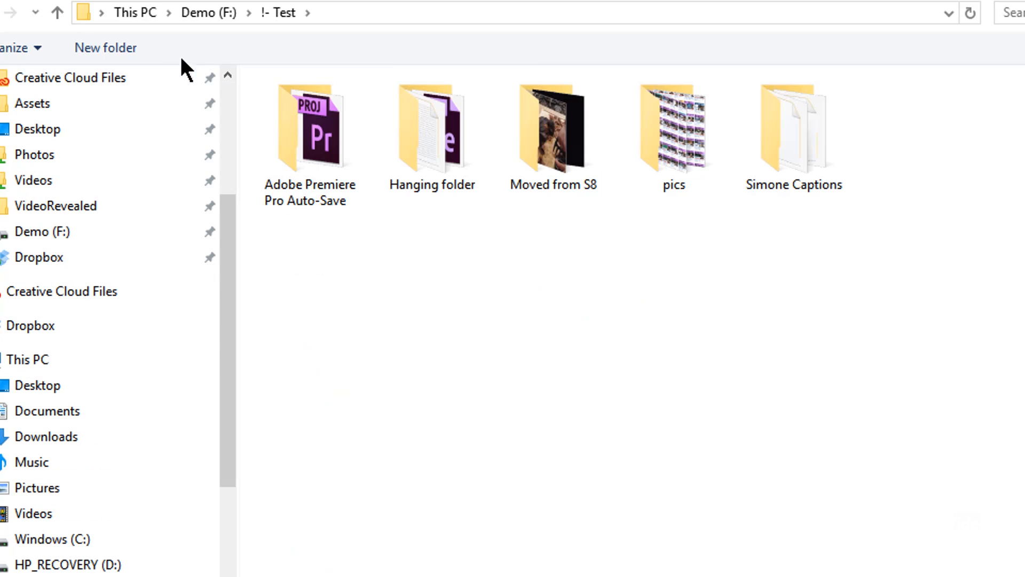
{"action": "left_click", "coordinate": [104, 47]}
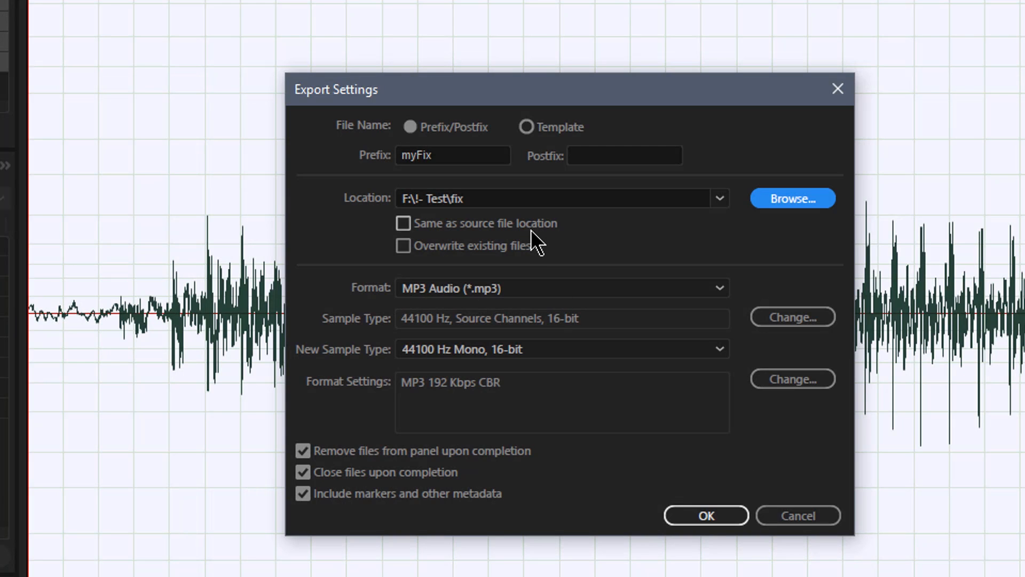
{"action": "mouse_move", "coordinate": [435, 242]}
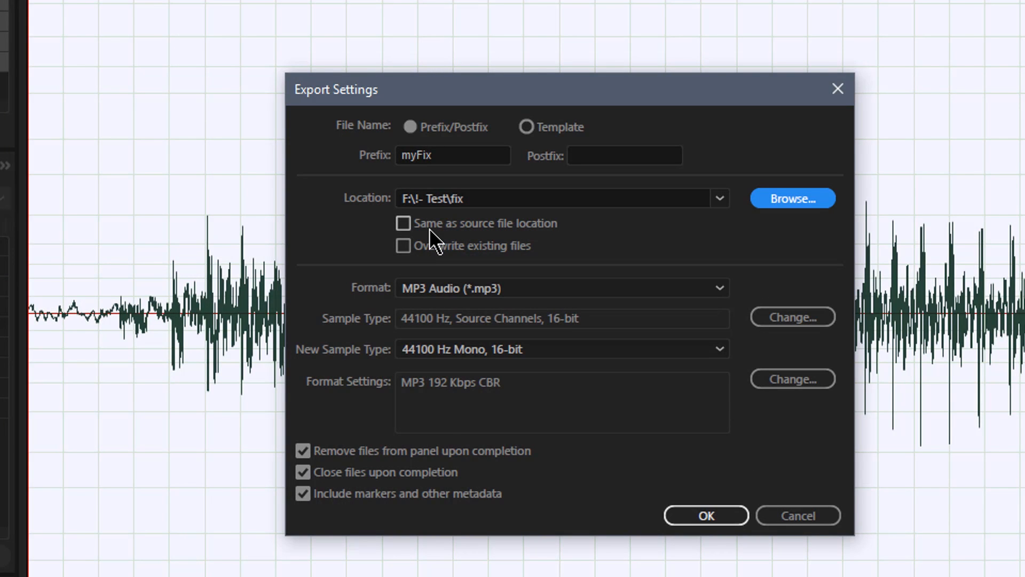
{"action": "mouse_move", "coordinate": [544, 235]}
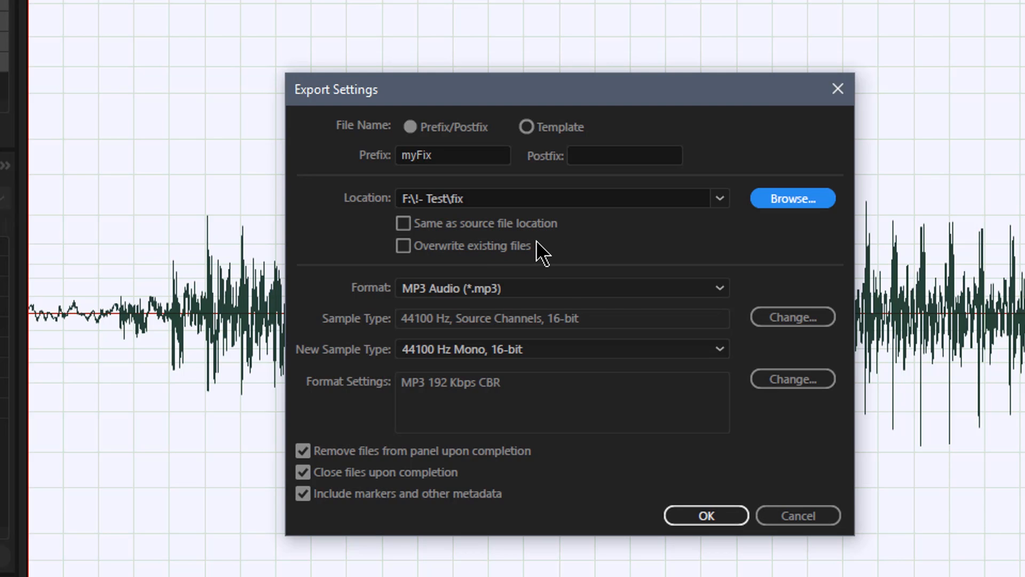
Open the sample type conversion dialog showing 44100 Hz and 16-bit for the batch export.
{"action": "left_click", "coordinate": [561, 287]}
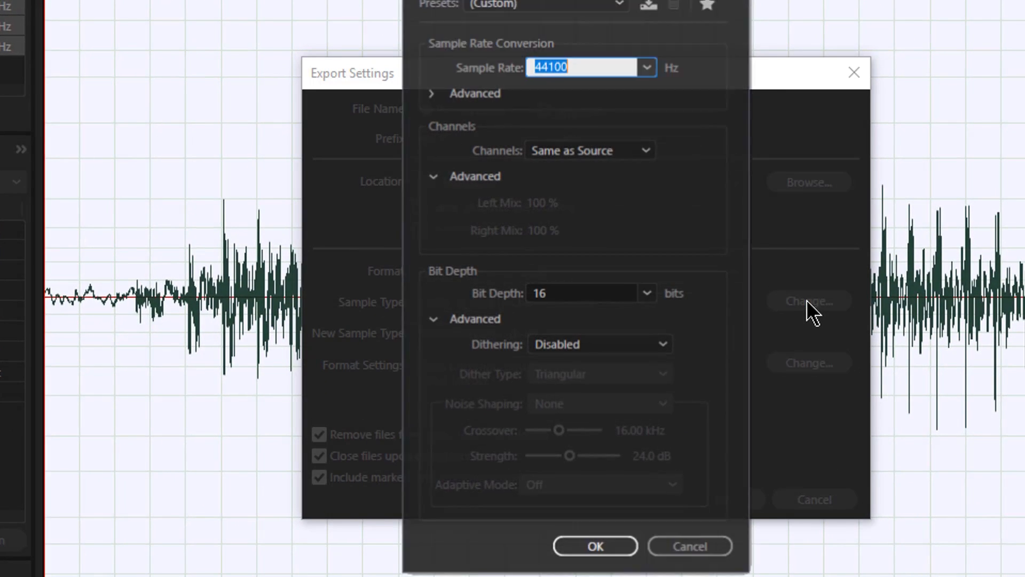
Set the batch conversion to a 48000 Hz sample rate and 24-bit depth.
{"action": "left_click", "coordinate": [619, 7]}
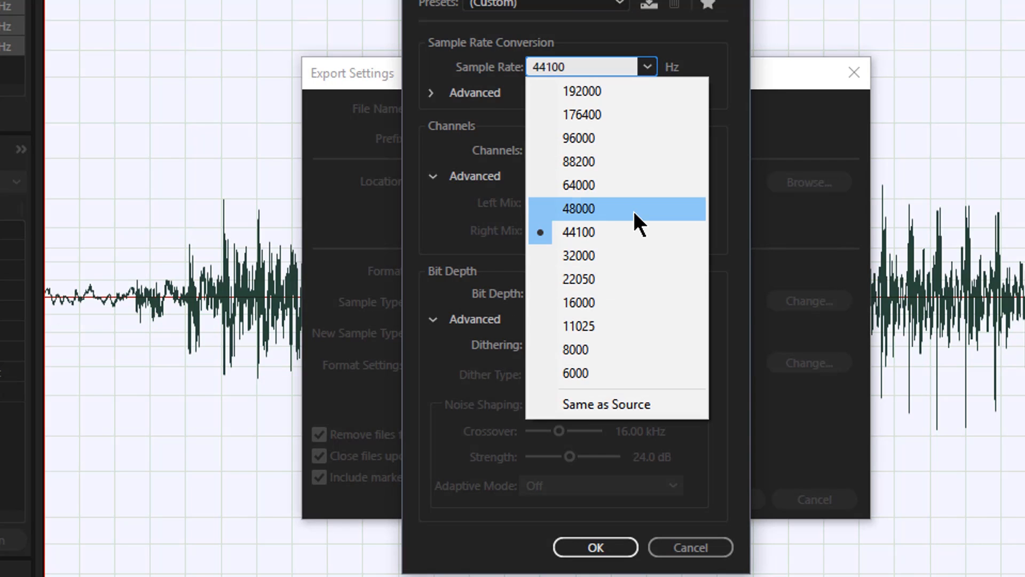
{"action": "left_click", "coordinate": [578, 209]}
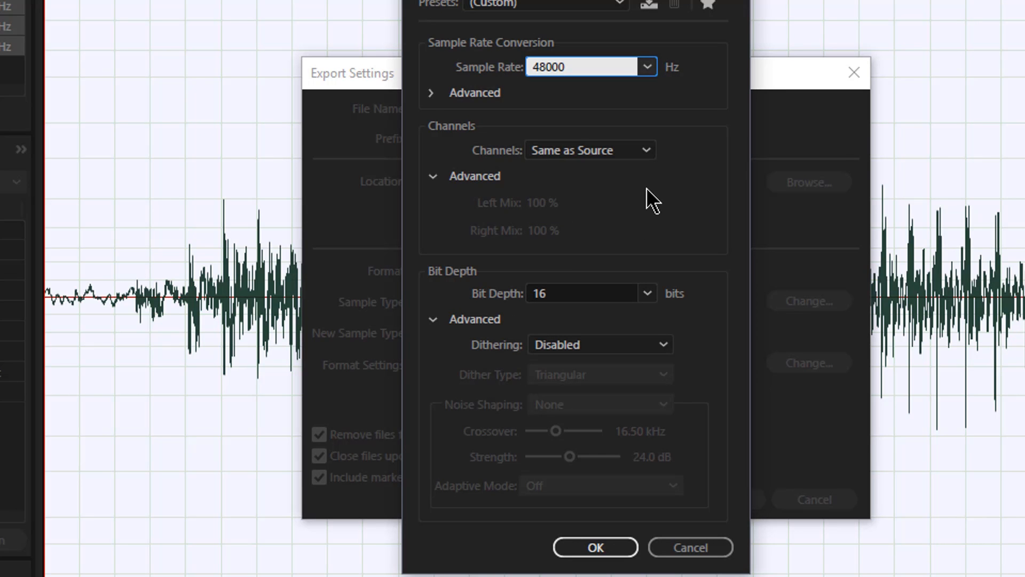
{"action": "mouse_move", "coordinate": [650, 157]}
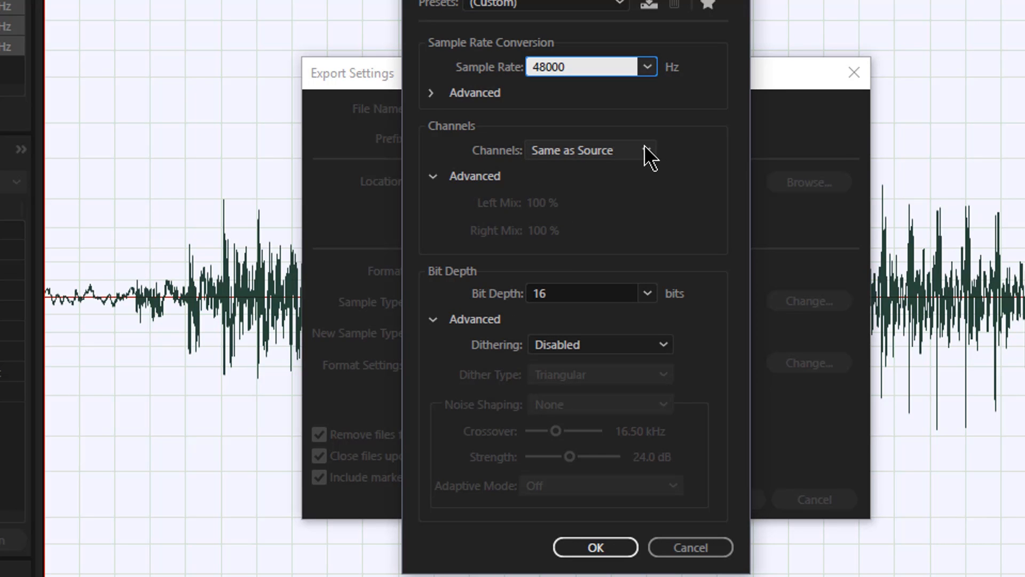
{"action": "mouse_move", "coordinate": [632, 321]}
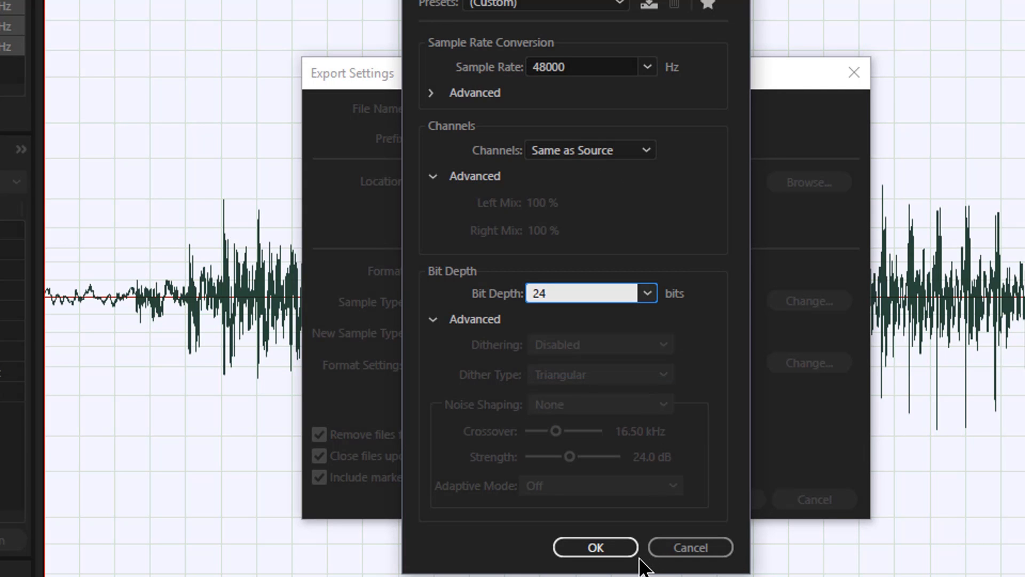
{"action": "left_click", "coordinate": [595, 547]}
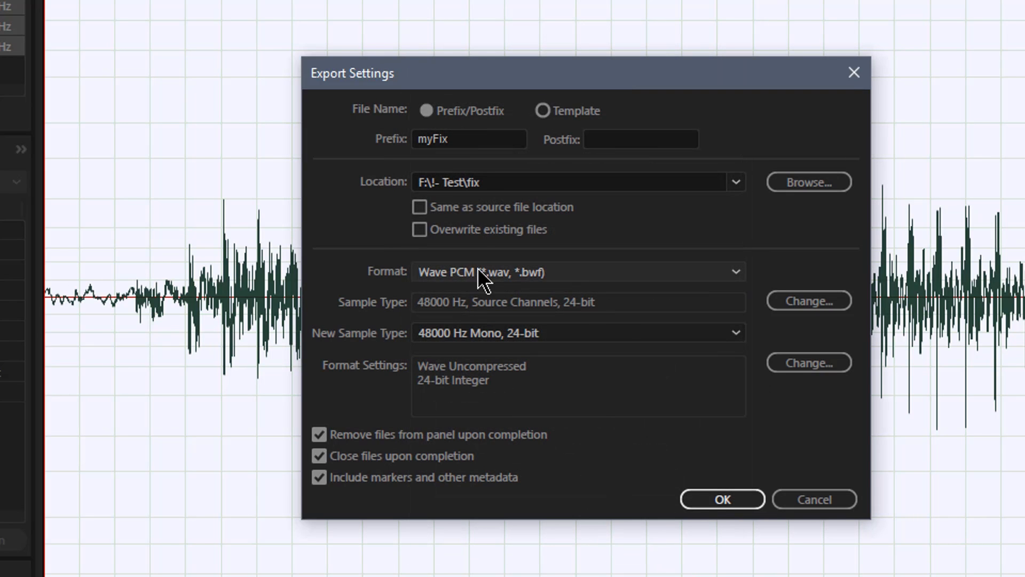
{"action": "mouse_move", "coordinate": [620, 308]}
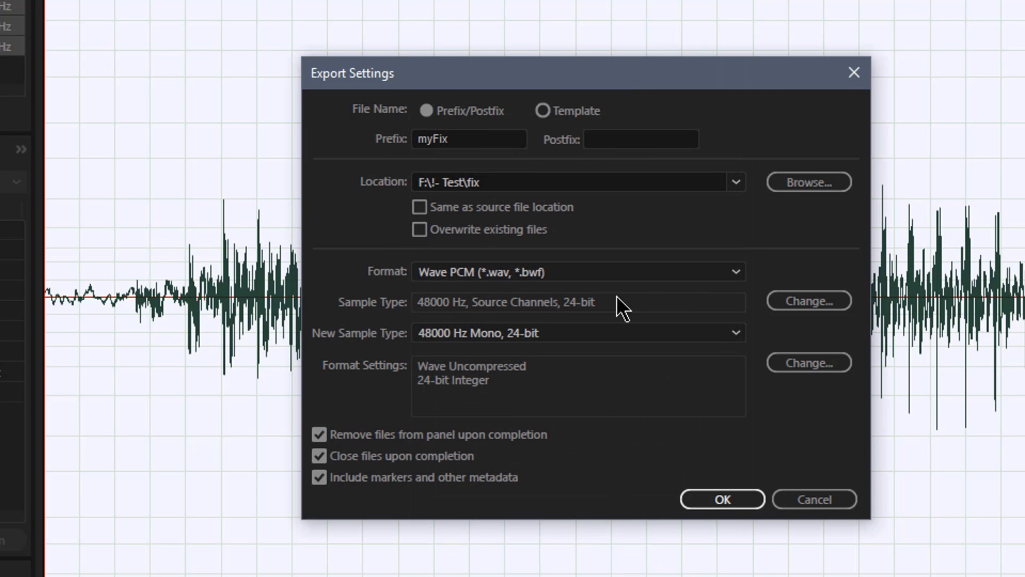
{"action": "mouse_move", "coordinate": [543, 356]}
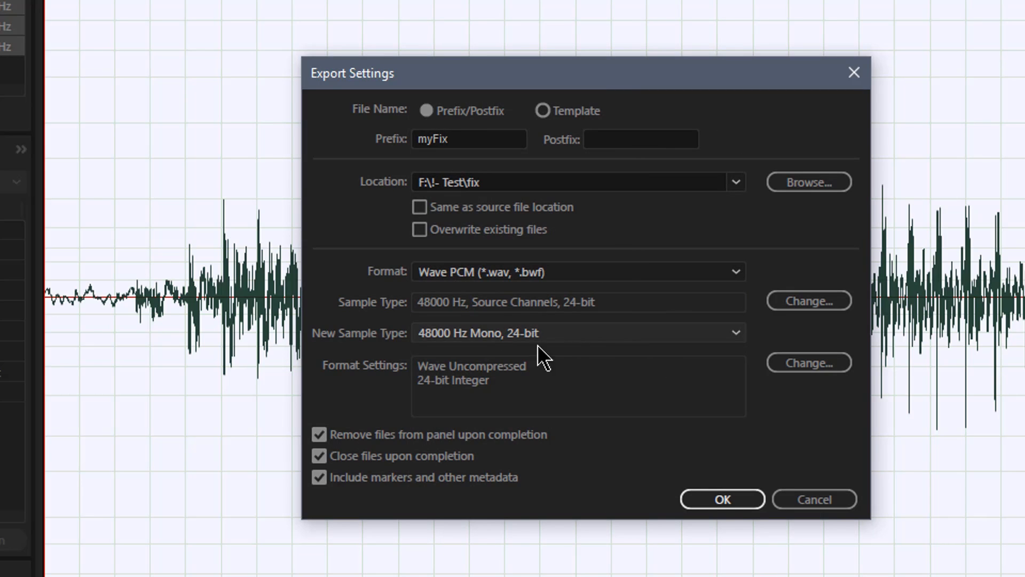
{"action": "mouse_move", "coordinate": [574, 342]}
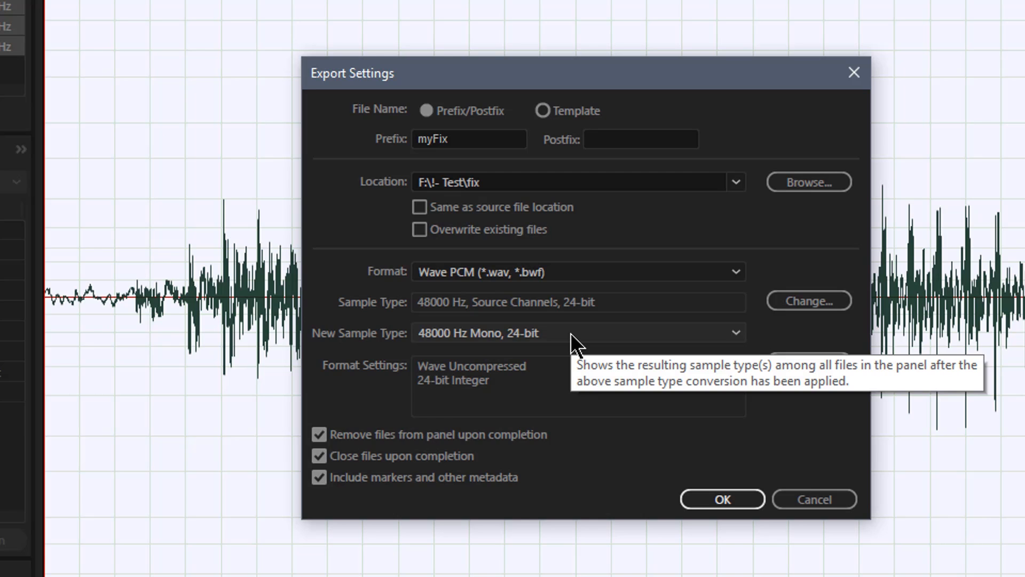
{"action": "mouse_move", "coordinate": [387, 456]}
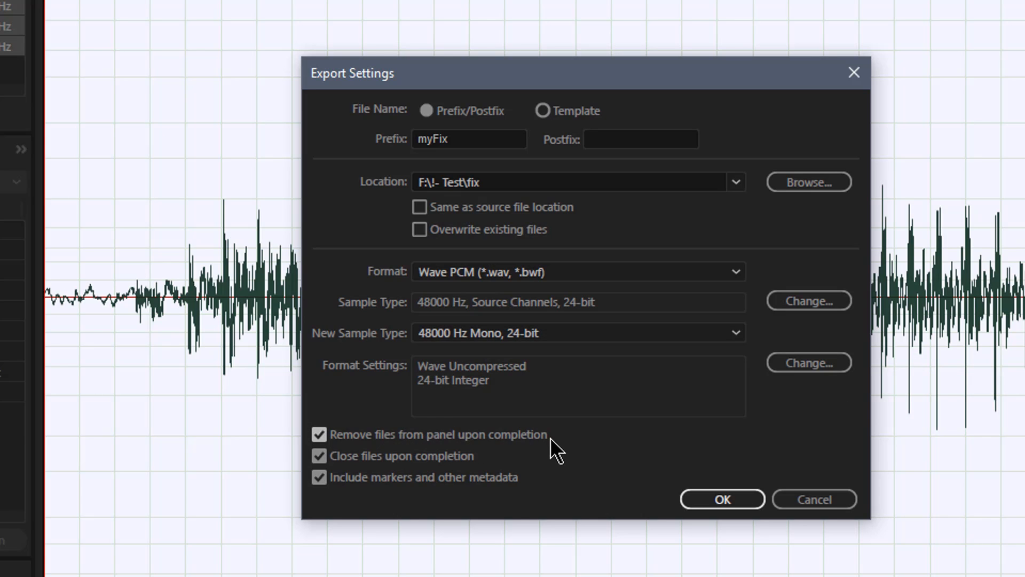
{"action": "mouse_move", "coordinate": [564, 446]}
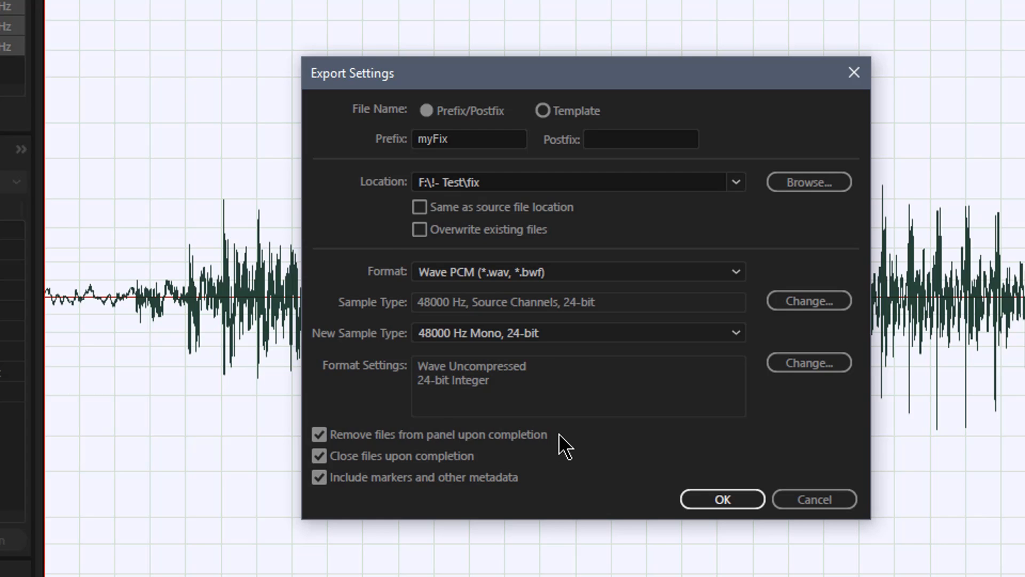
{"action": "mouse_move", "coordinate": [431, 468]}
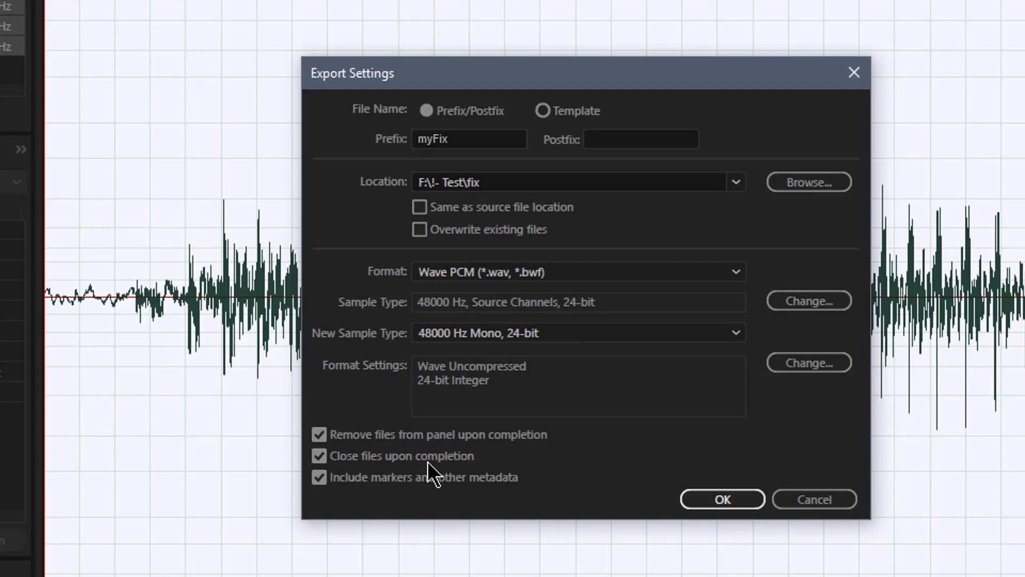
{"action": "mouse_move", "coordinate": [396, 504]}
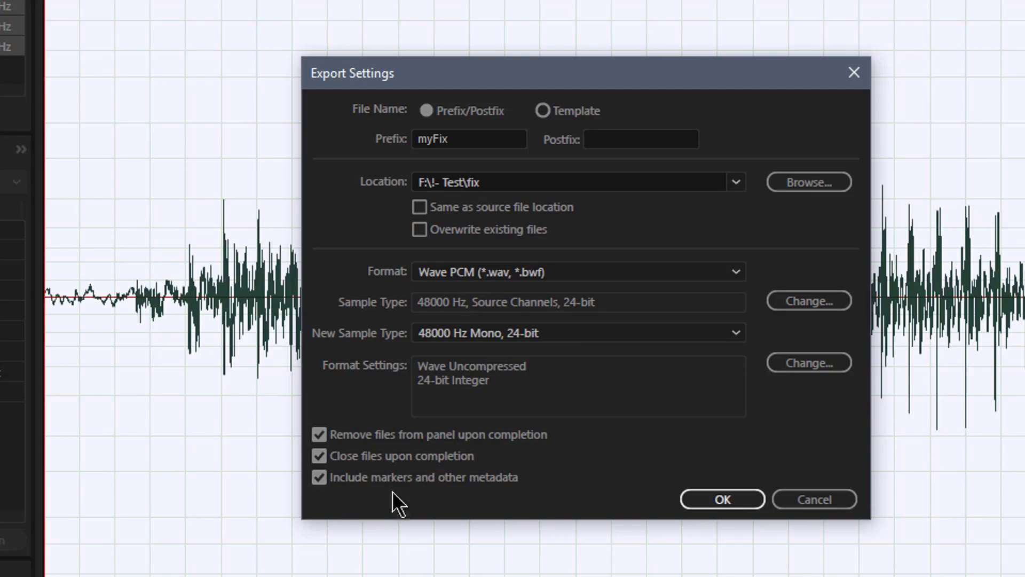
{"action": "mouse_move", "coordinate": [678, 523]}
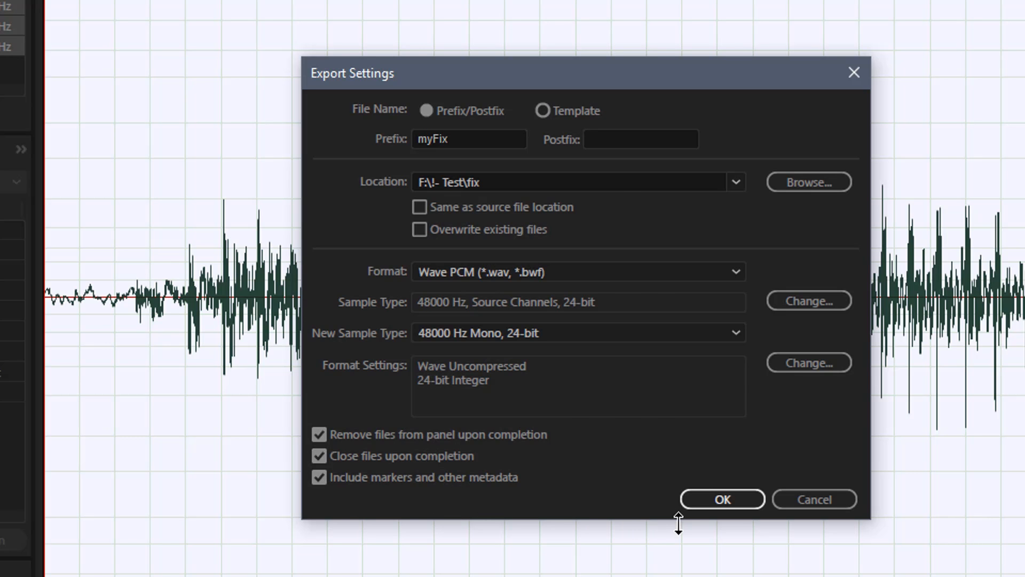
Confirm the export settings: myFix_ prefix, fix folder, 48 kHz 24-bit WAV.
{"action": "left_click", "coordinate": [721, 498]}
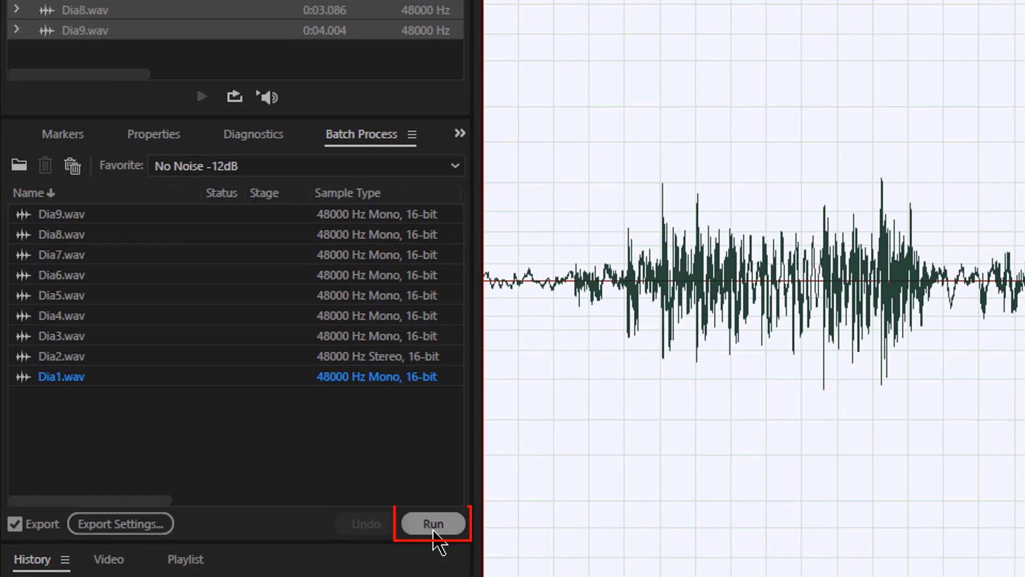
Run the batch process on the nine dialogue files.
{"action": "left_click", "coordinate": [433, 523]}
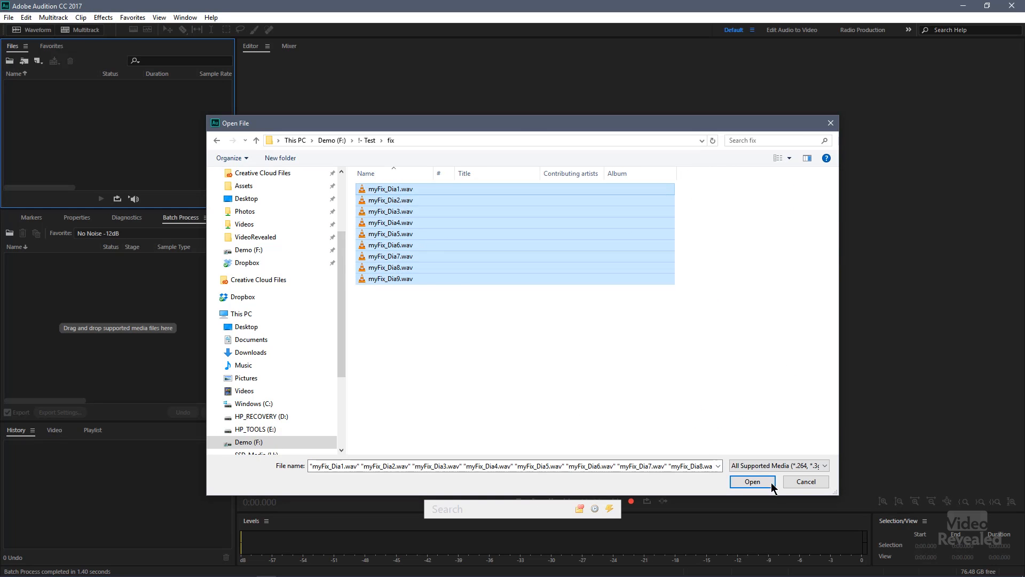
Open the nine myFix_ files and view the myFix_Dia8, Dia6 and Dia4 waveforms.
{"action": "left_click", "coordinate": [751, 481]}
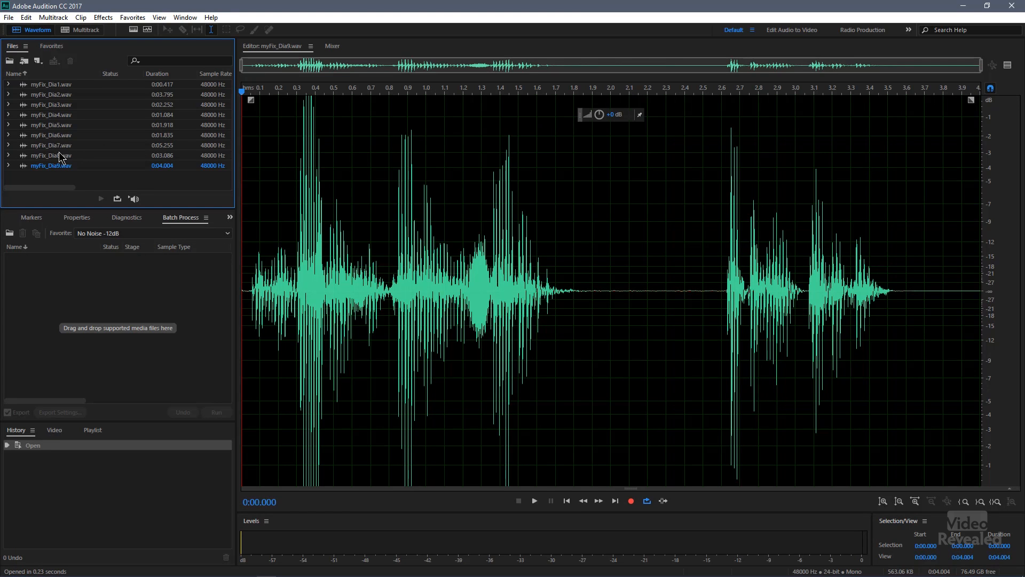
{"action": "left_click", "coordinate": [50, 155]}
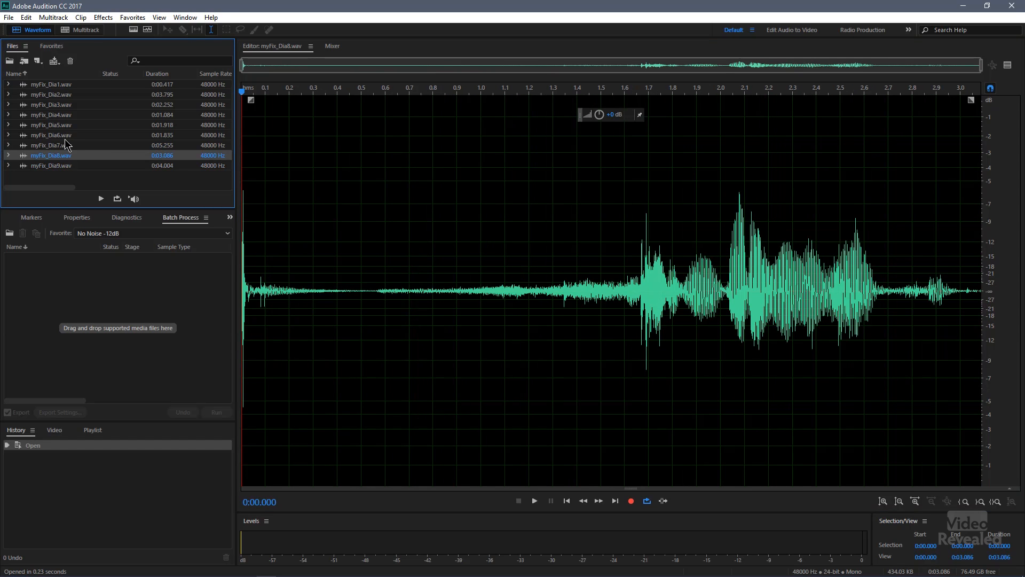
{"action": "left_click", "coordinate": [51, 135]}
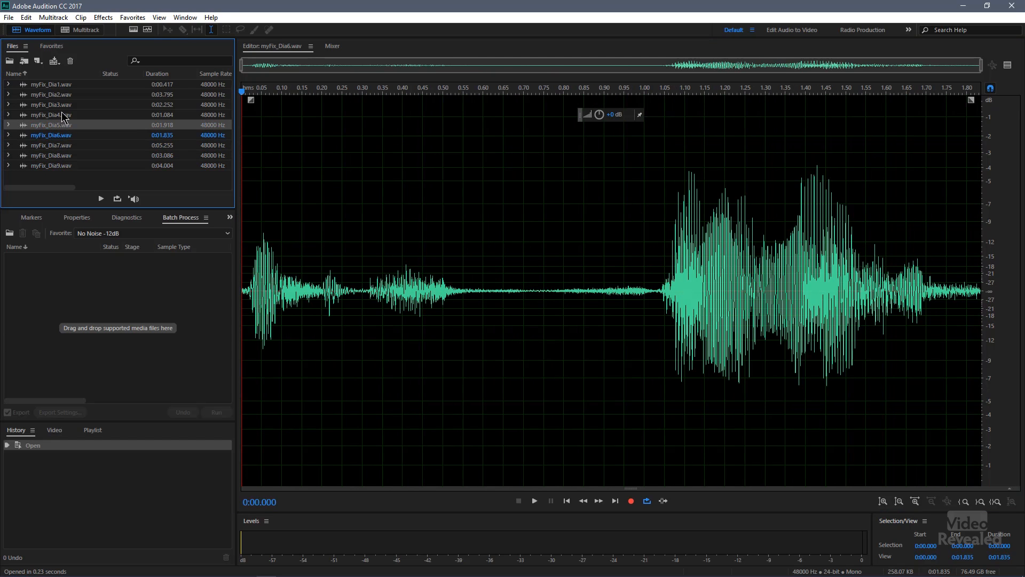
{"action": "left_click", "coordinate": [51, 115]}
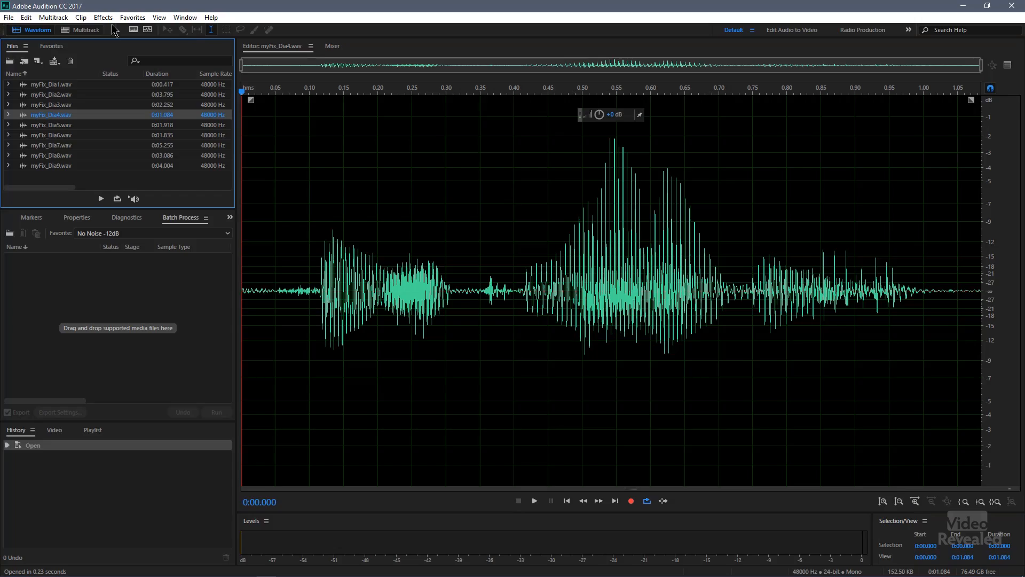
{"action": "left_click", "coordinate": [103, 17]}
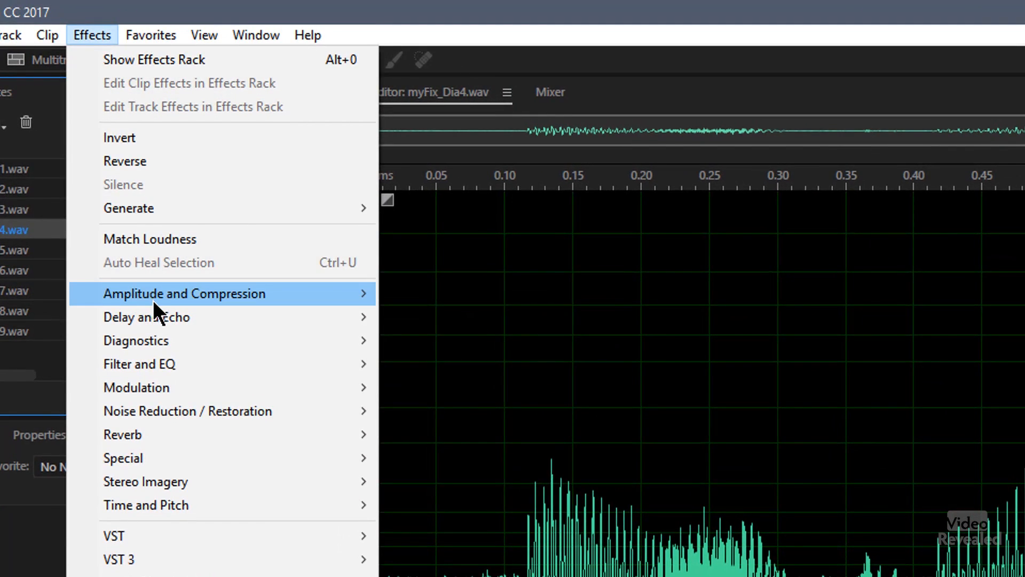